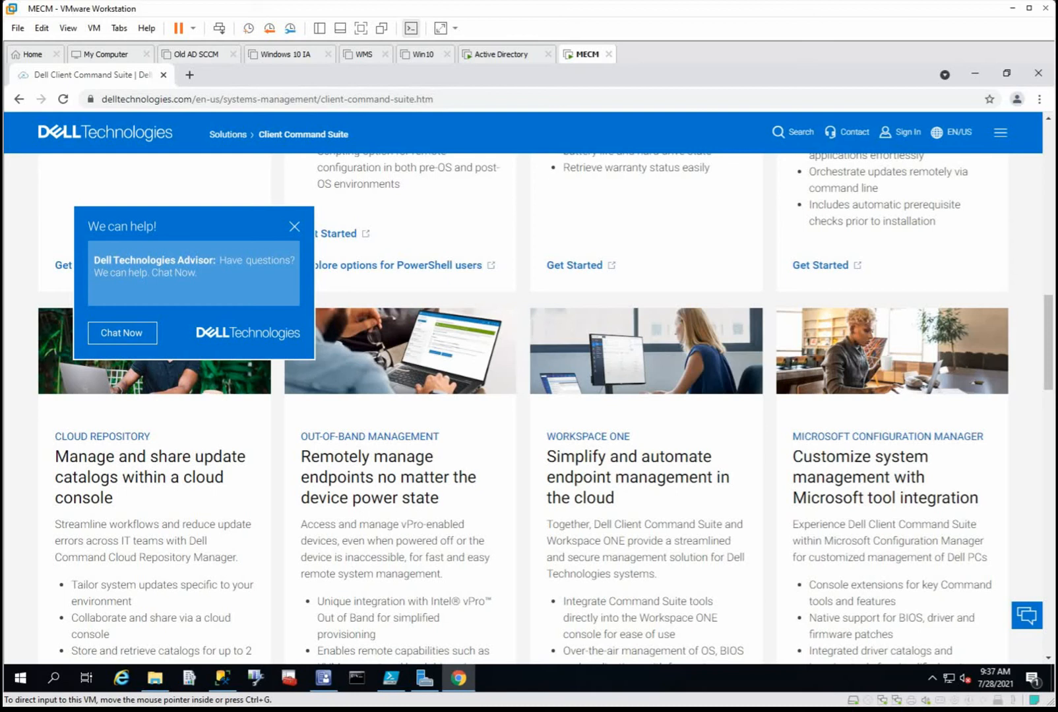
{"action": "mouse_move", "coordinate": [457, 468]}
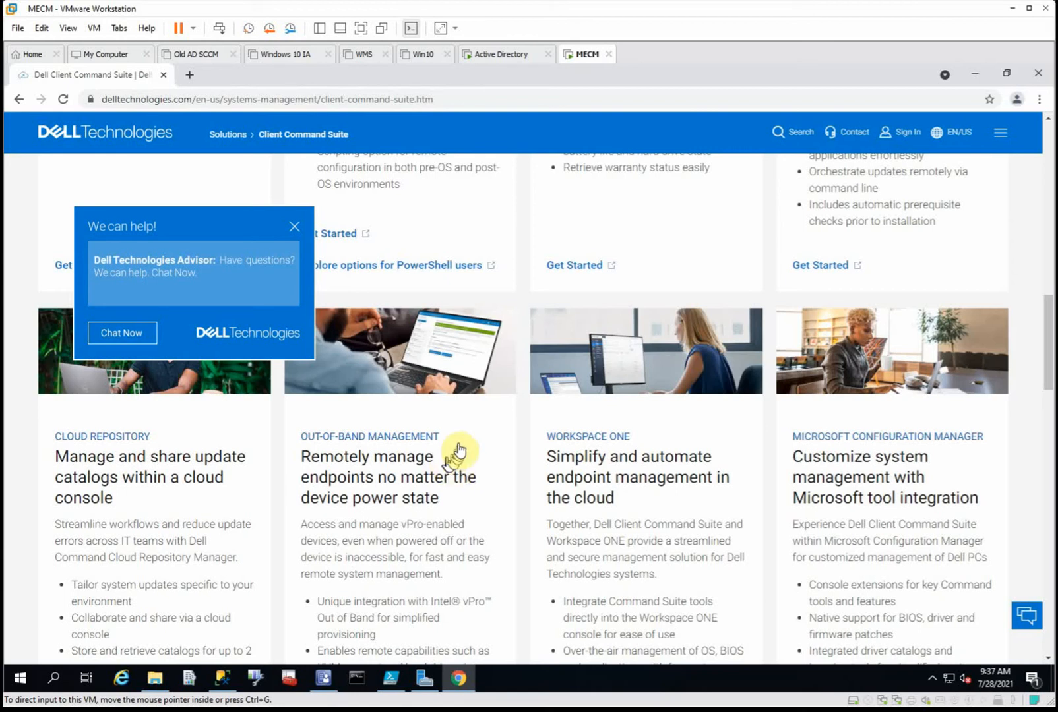
{"action": "mouse_move", "coordinate": [368, 296]}
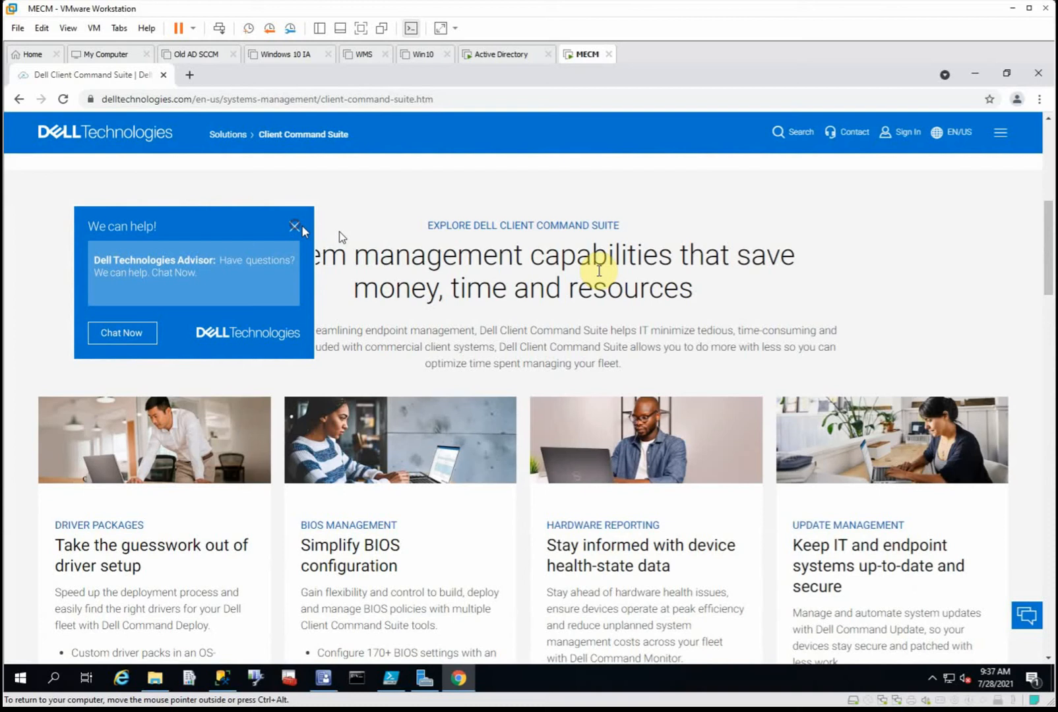
Step: Scroll down the Client Command Suite overview to the Dell Command Monitor link
{"action": "scroll", "scroll_direction": "down", "scroll_amount": 3}
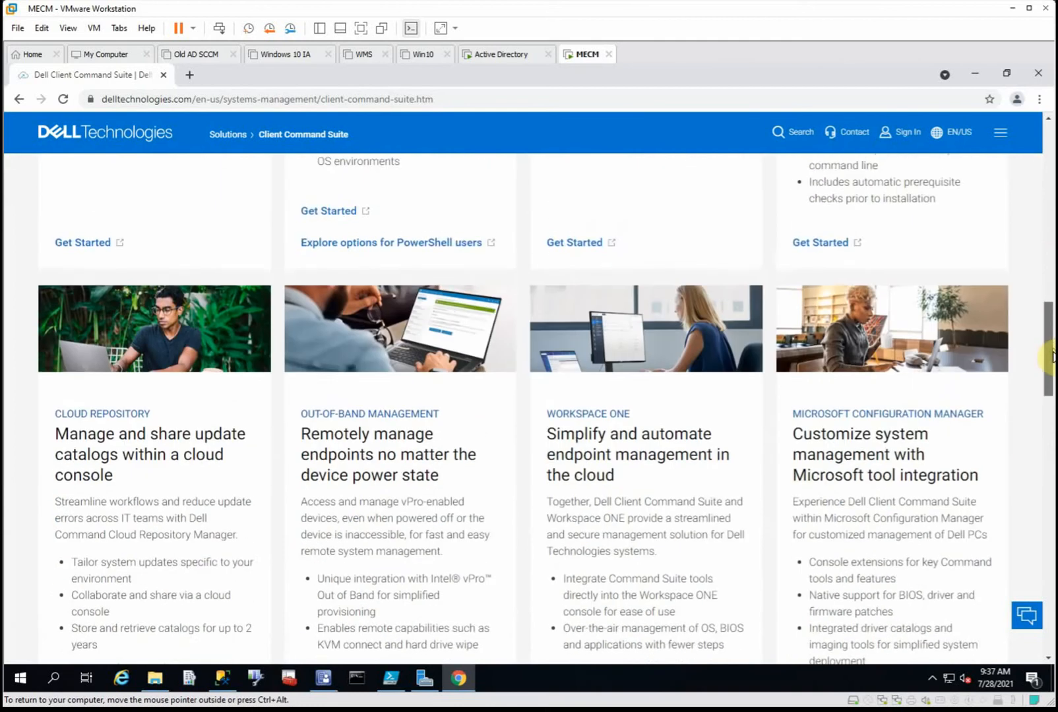
{"action": "scroll", "scroll_direction": "down", "scroll_amount": 3}
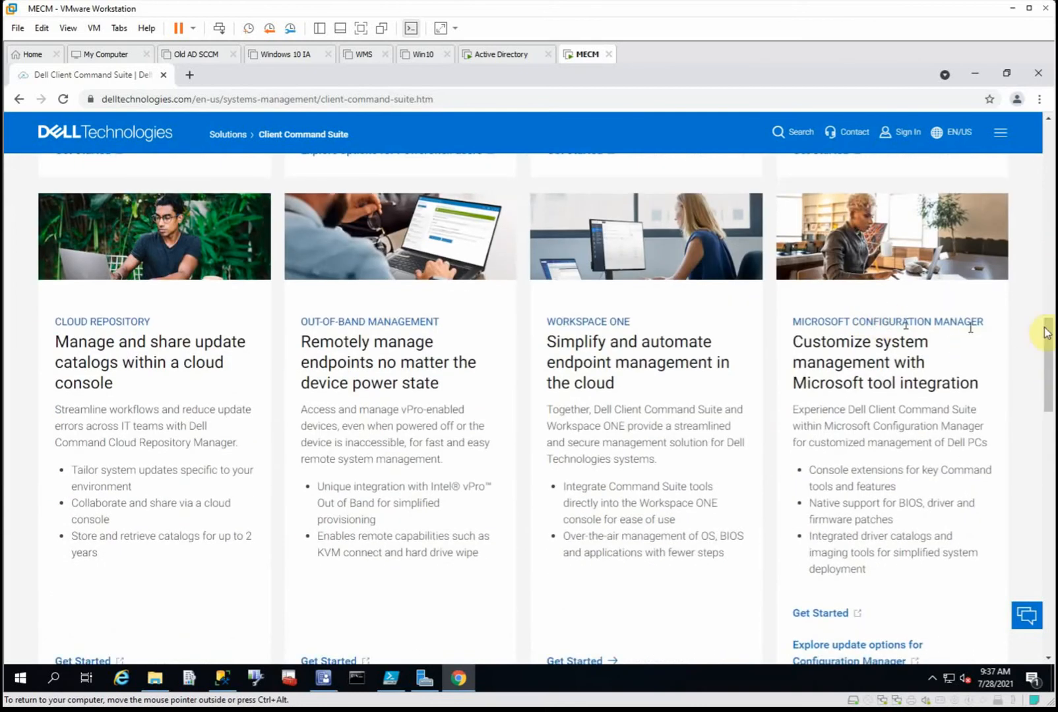
{"action": "mouse_move", "coordinate": [986, 336]}
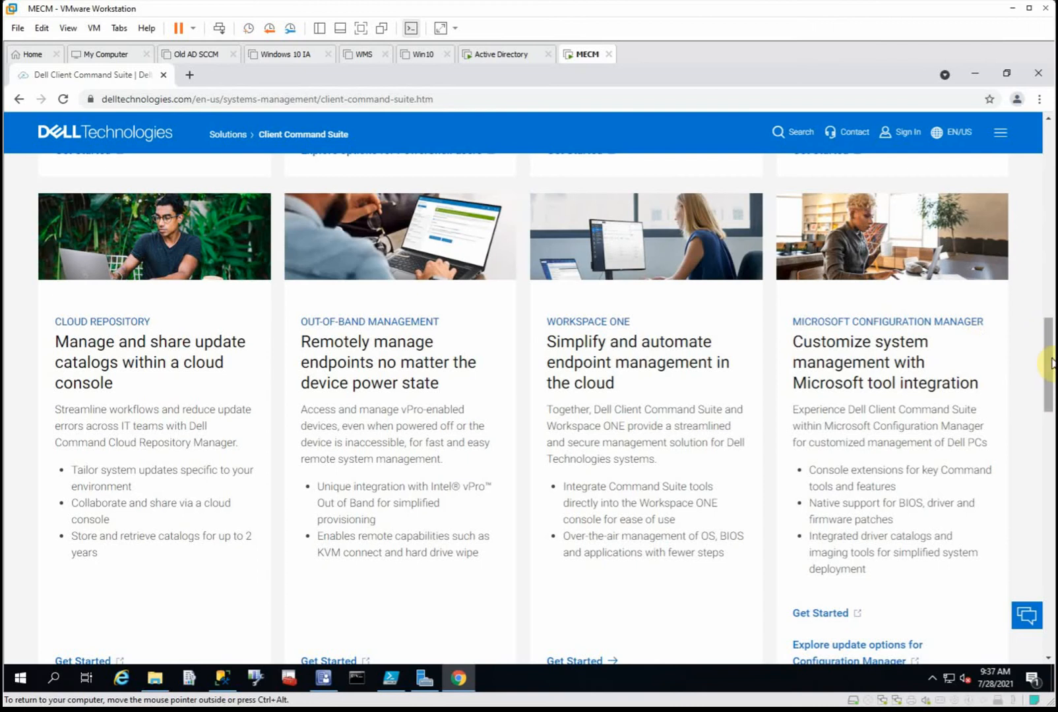
{"action": "scroll", "scroll_direction": "down", "scroll_amount": 3}
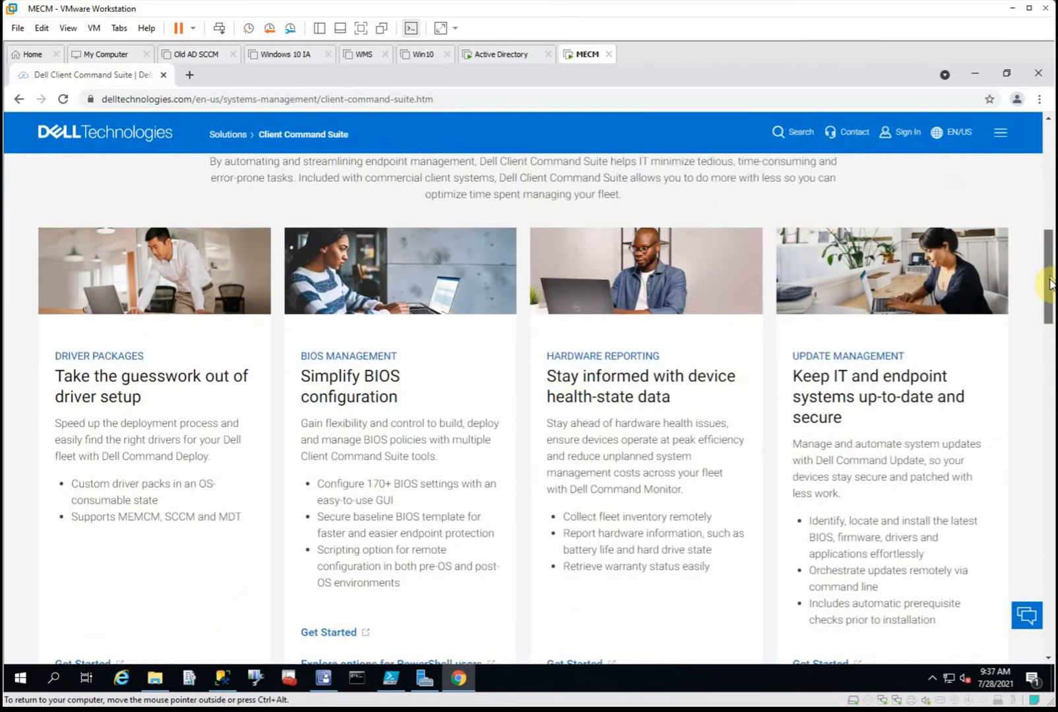
{"action": "scroll", "scroll_direction": "down", "scroll_amount": 3}
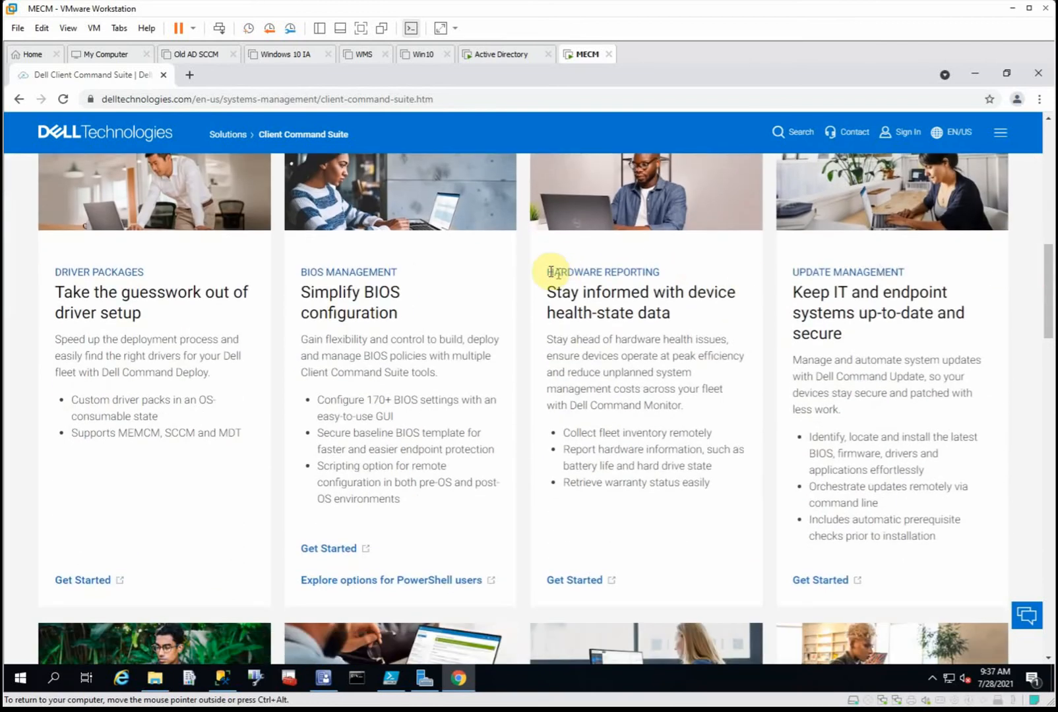
{"action": "mouse_move", "coordinate": [537, 640]}
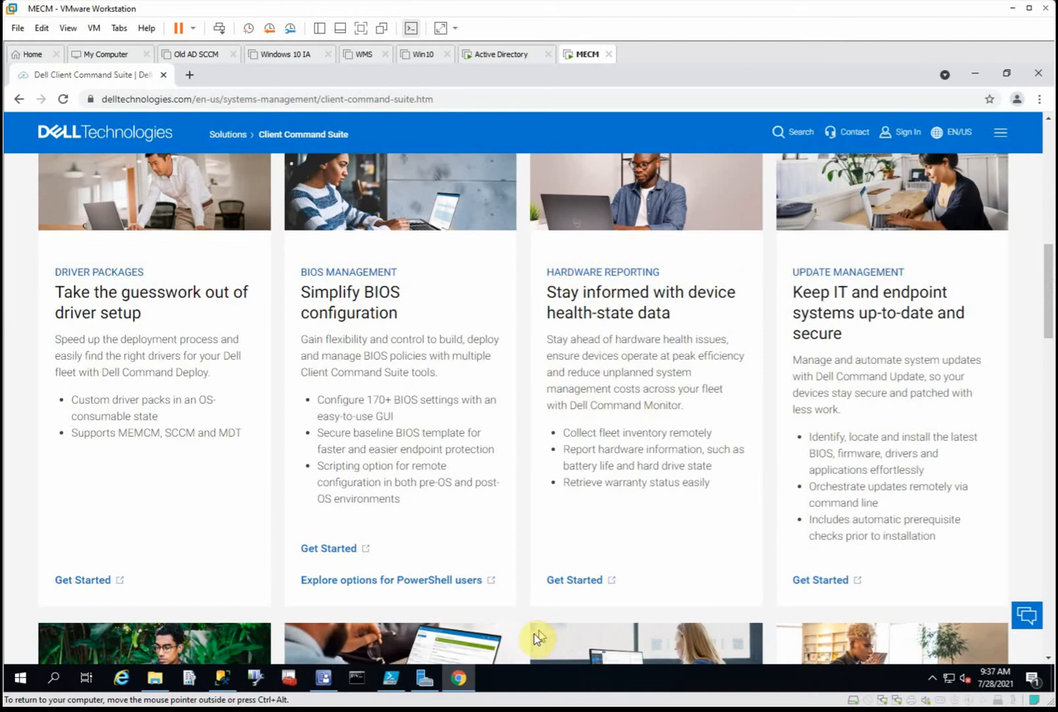
Step: Go to the Dell Command | Monitor support article and its v10.5.1 downloads section
{"action": "left_click", "coordinate": [574, 581]}
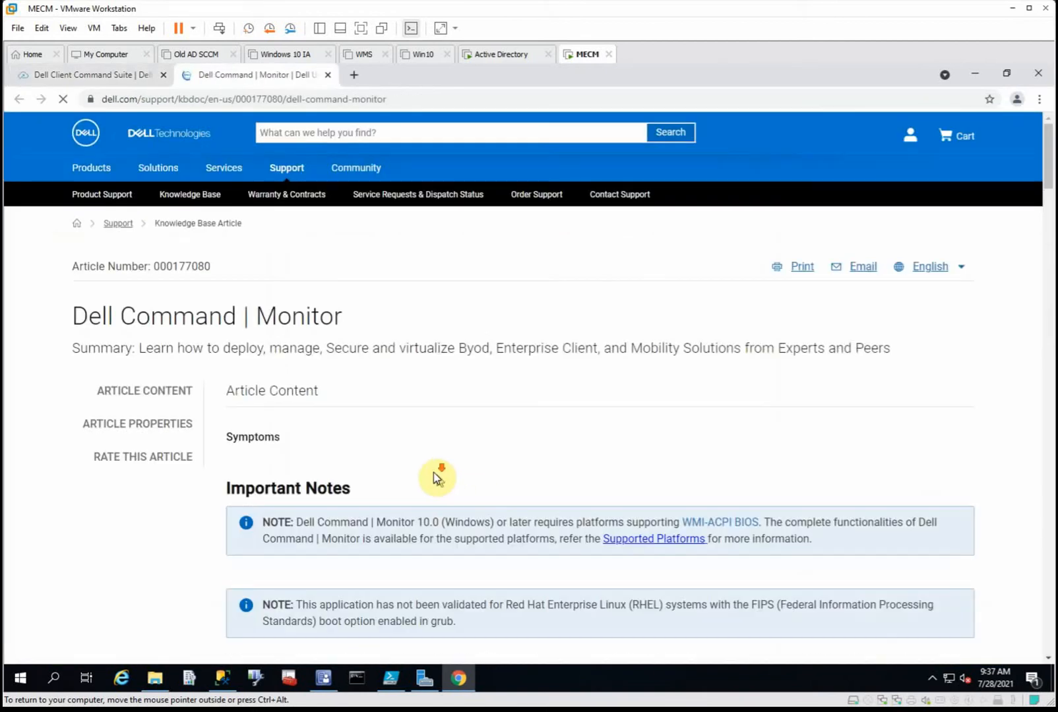
{"action": "scroll", "scroll_direction": "down", "scroll_amount": 3}
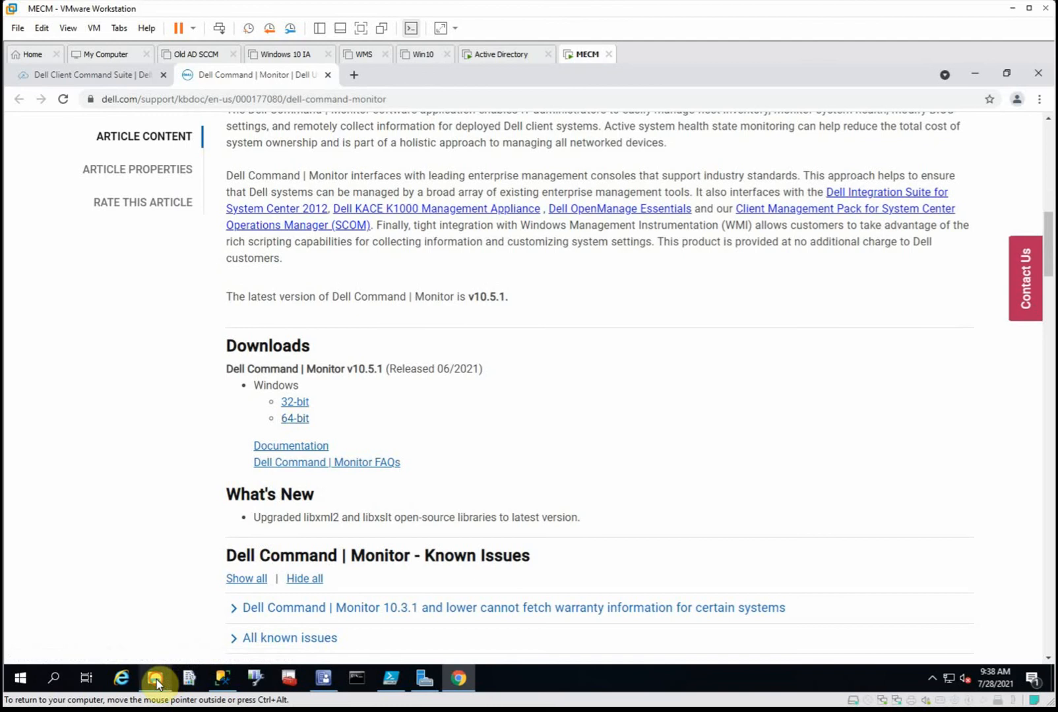
Step: Review Command_Monitor_x64 and OMCI_SMS_DEF.mof in C:\Temp\DCM, then return to the console
{"action": "left_click", "coordinate": [156, 679]}
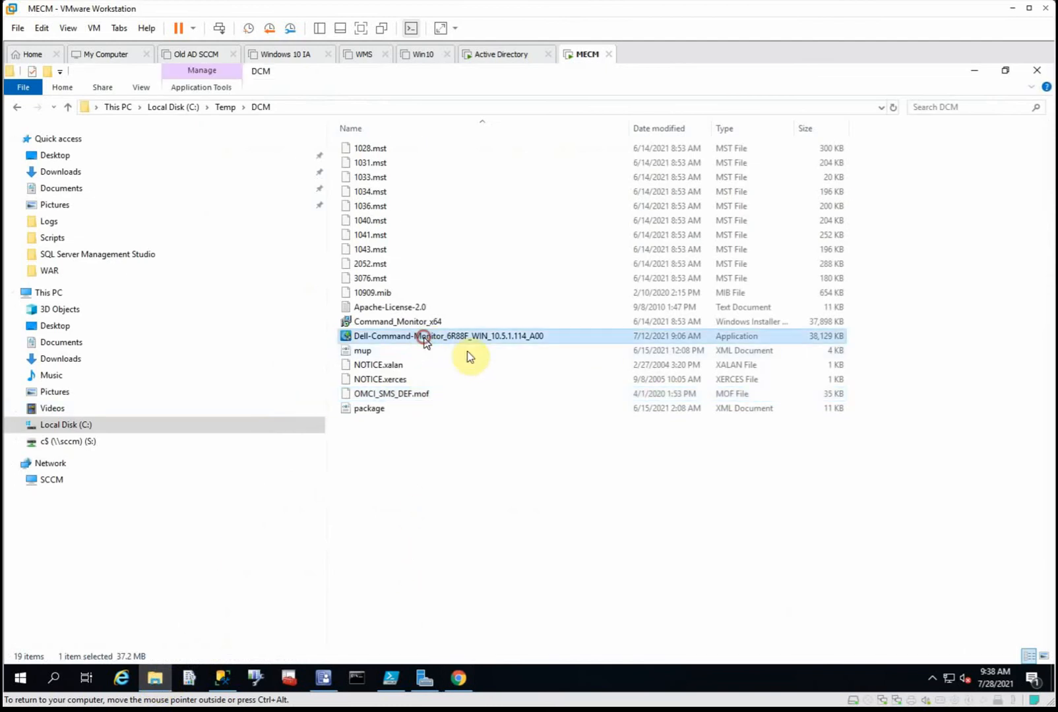
{"action": "mouse_move", "coordinate": [594, 395]}
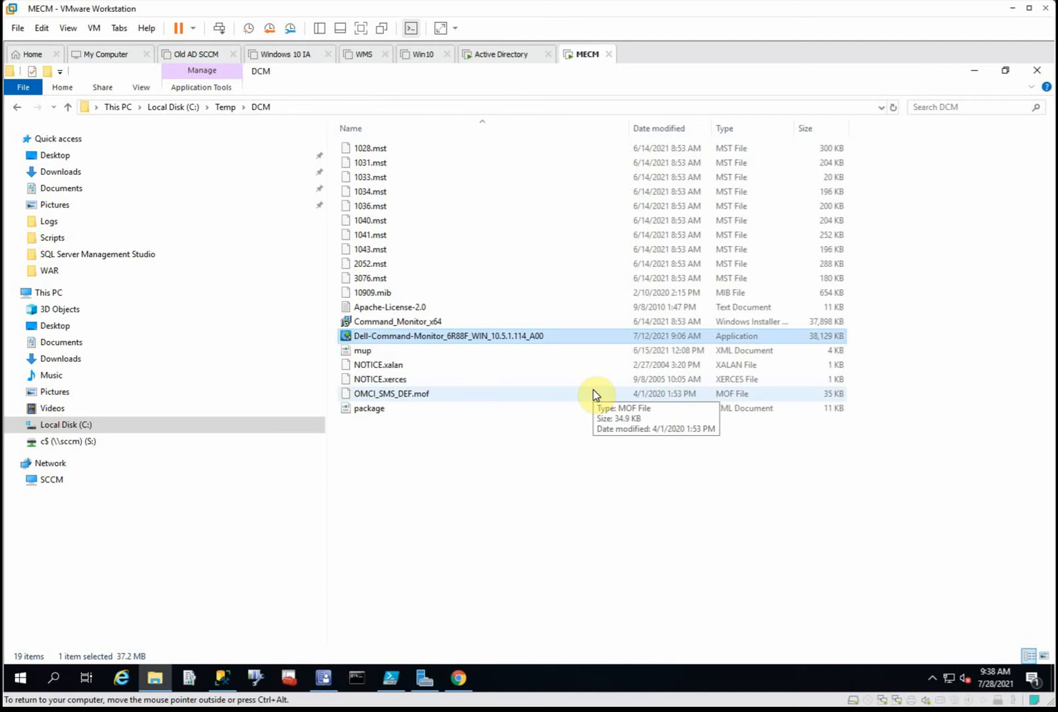
{"action": "mouse_move", "coordinate": [517, 430]}
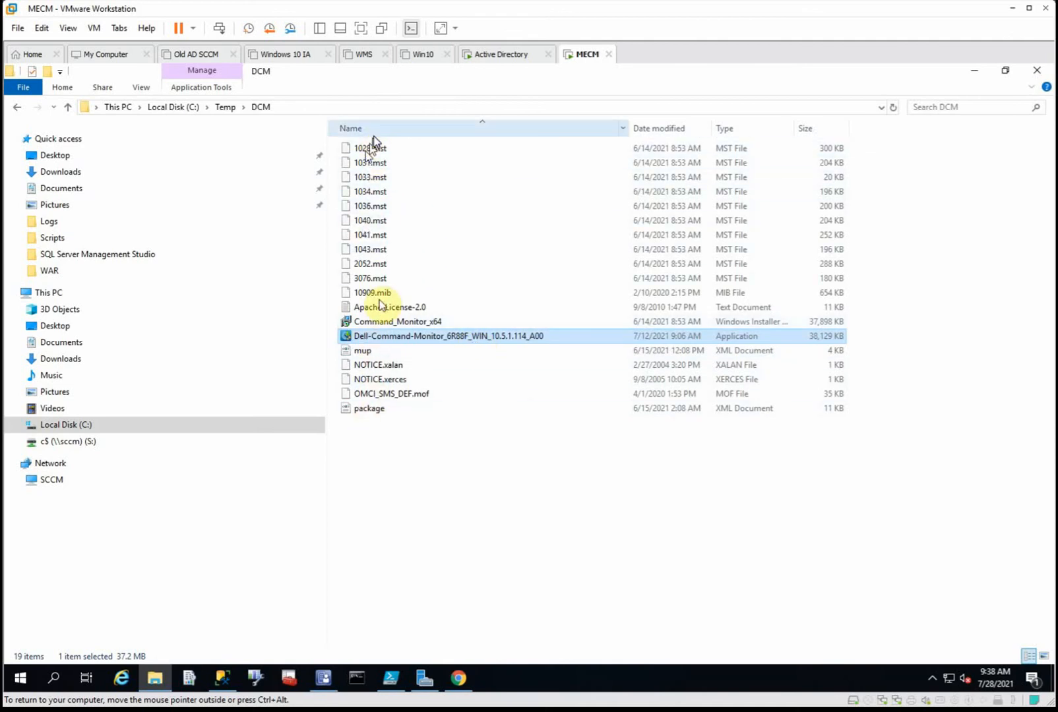
{"action": "left_click", "coordinate": [397, 321]}
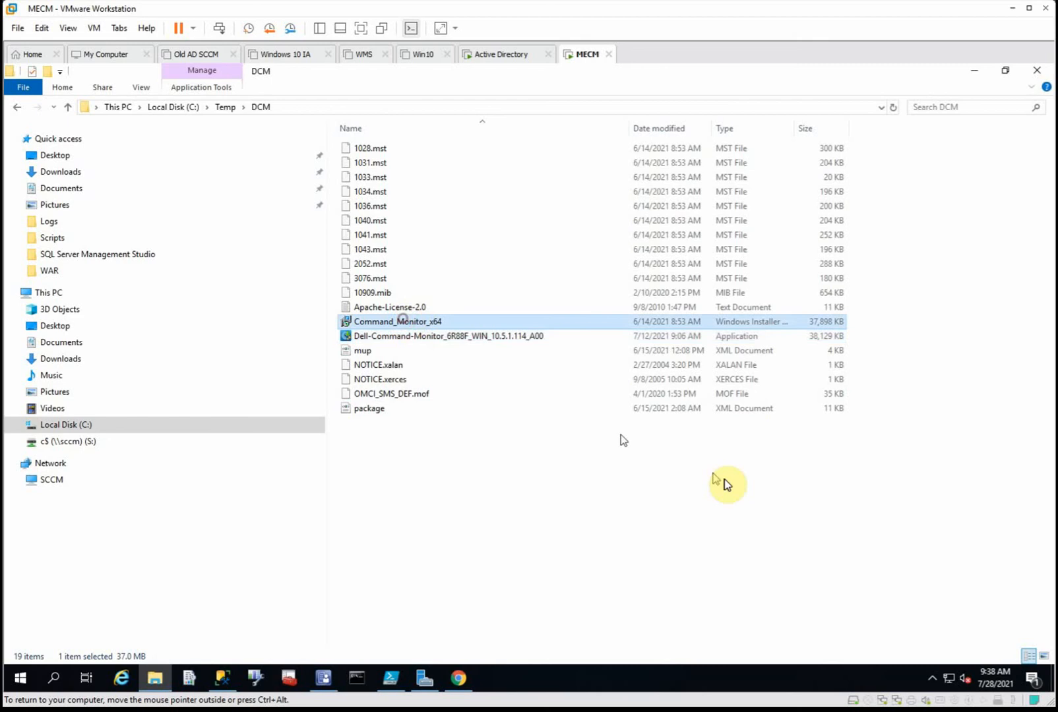
{"action": "mouse_move", "coordinate": [721, 502]}
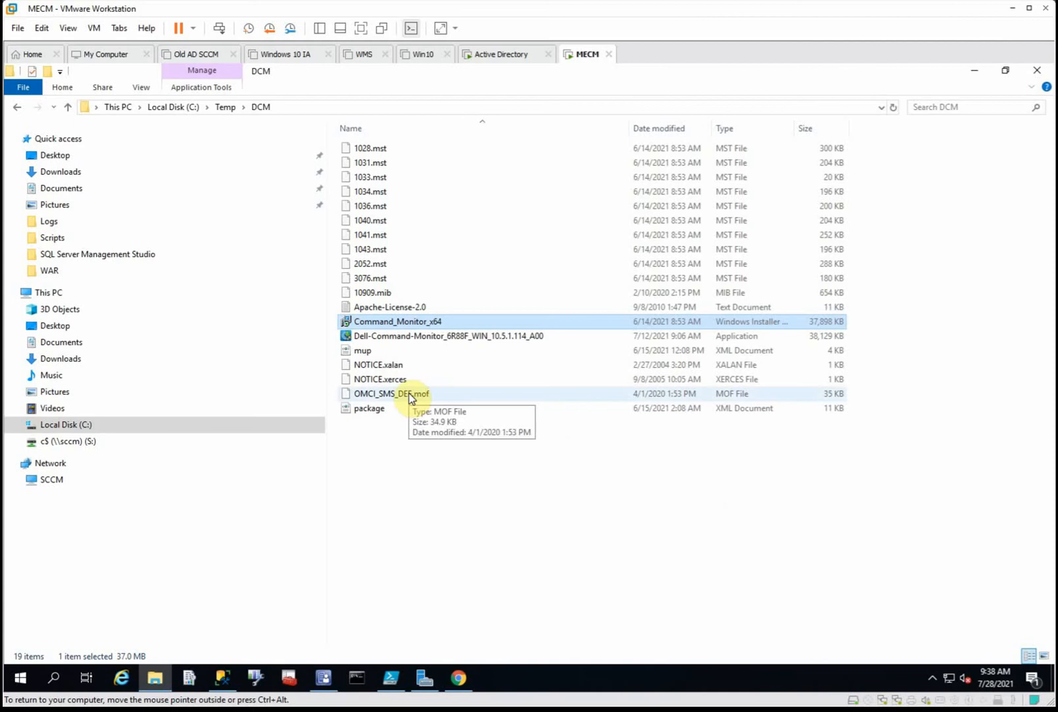
{"action": "left_click", "coordinate": [392, 393]}
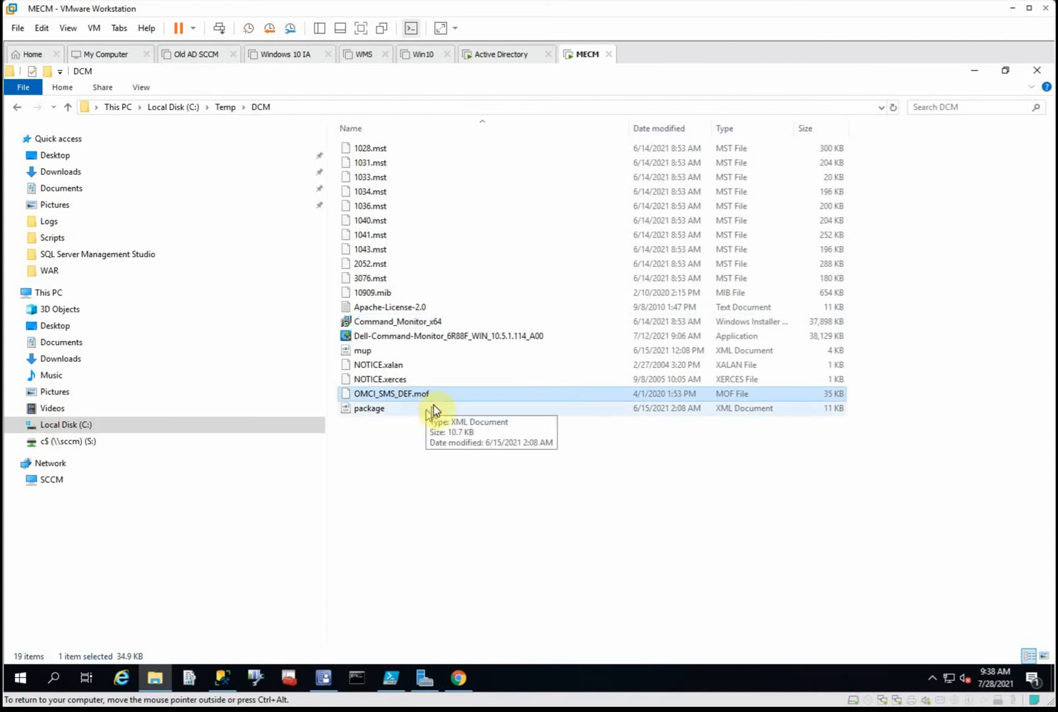
{"action": "left_click", "coordinate": [324, 679]}
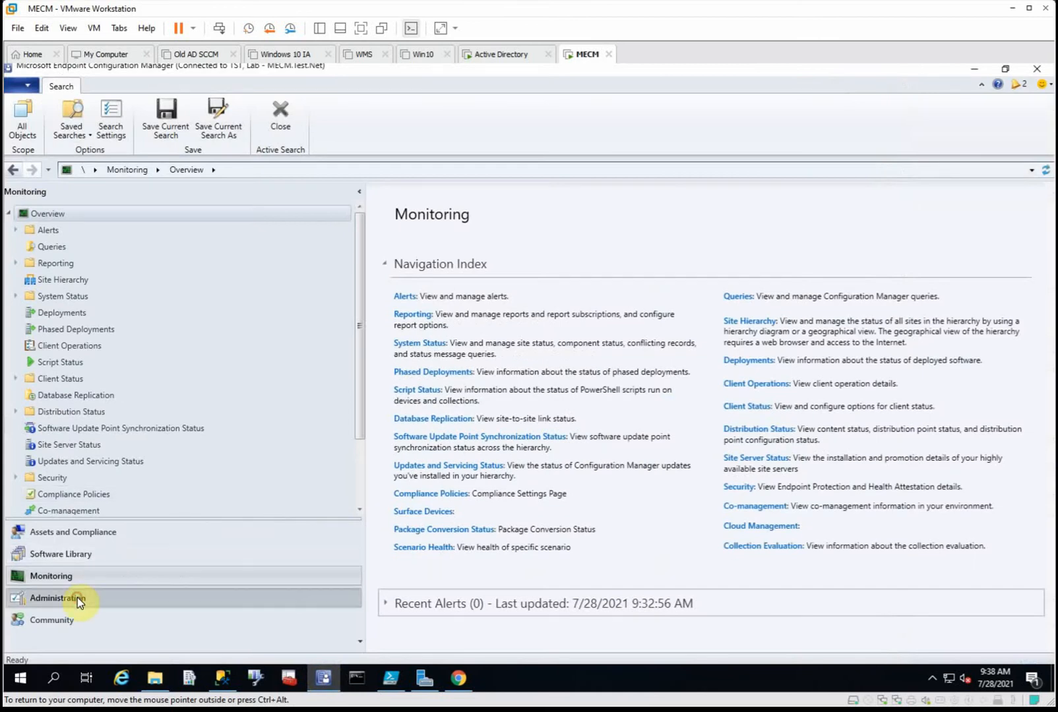
Step: Reach the hardware inventory class list of Default Client Settings under Administration > Client Settings
{"action": "left_click", "coordinate": [57, 597]}
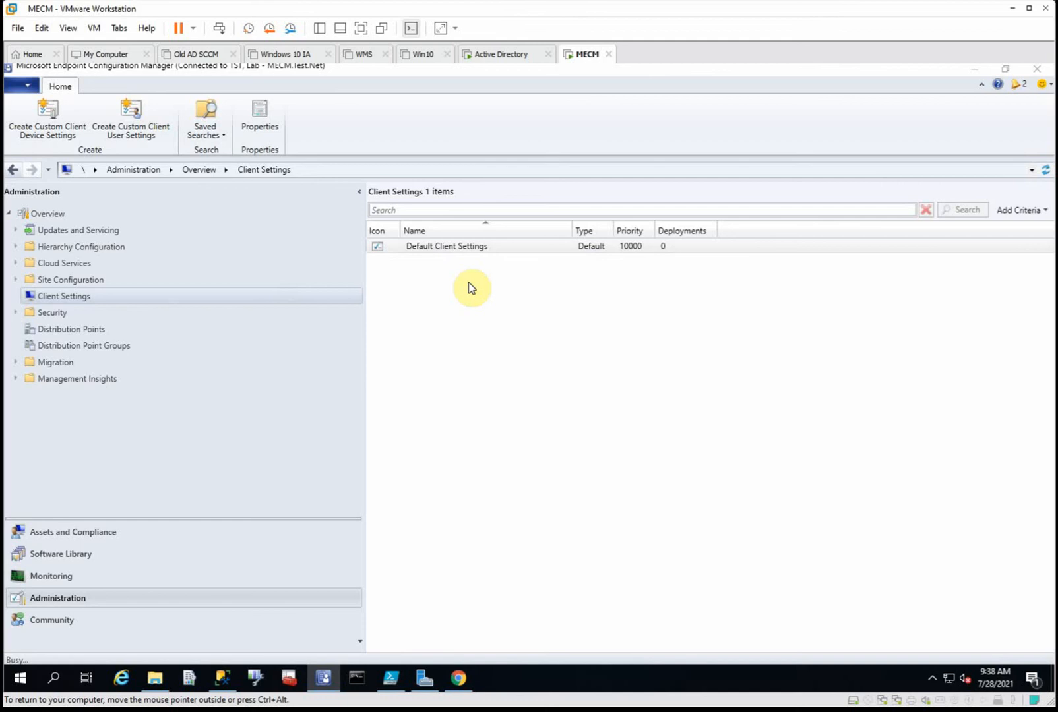
{"action": "double_click", "coordinate": [446, 245]}
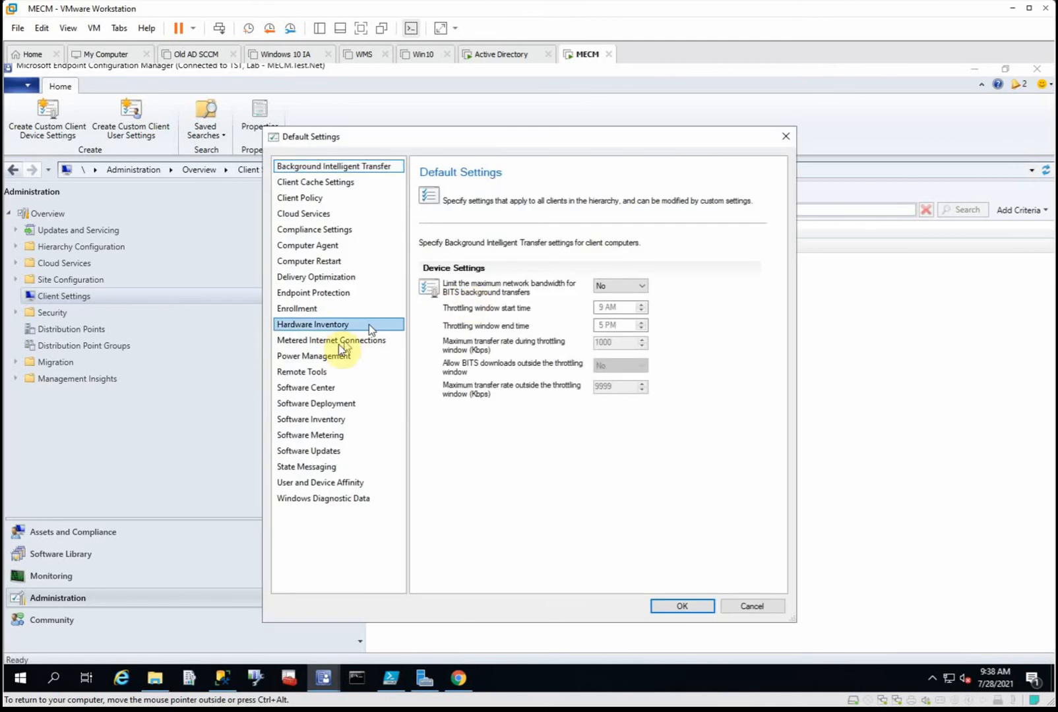
{"action": "left_click", "coordinate": [312, 324]}
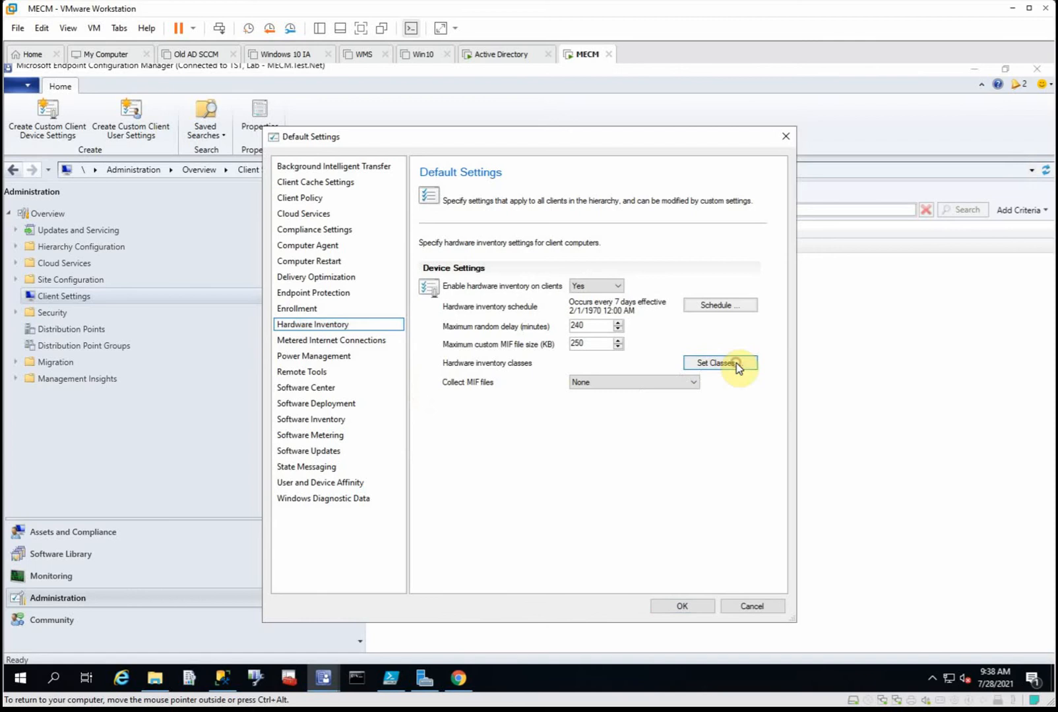
{"action": "left_click", "coordinate": [719, 362]}
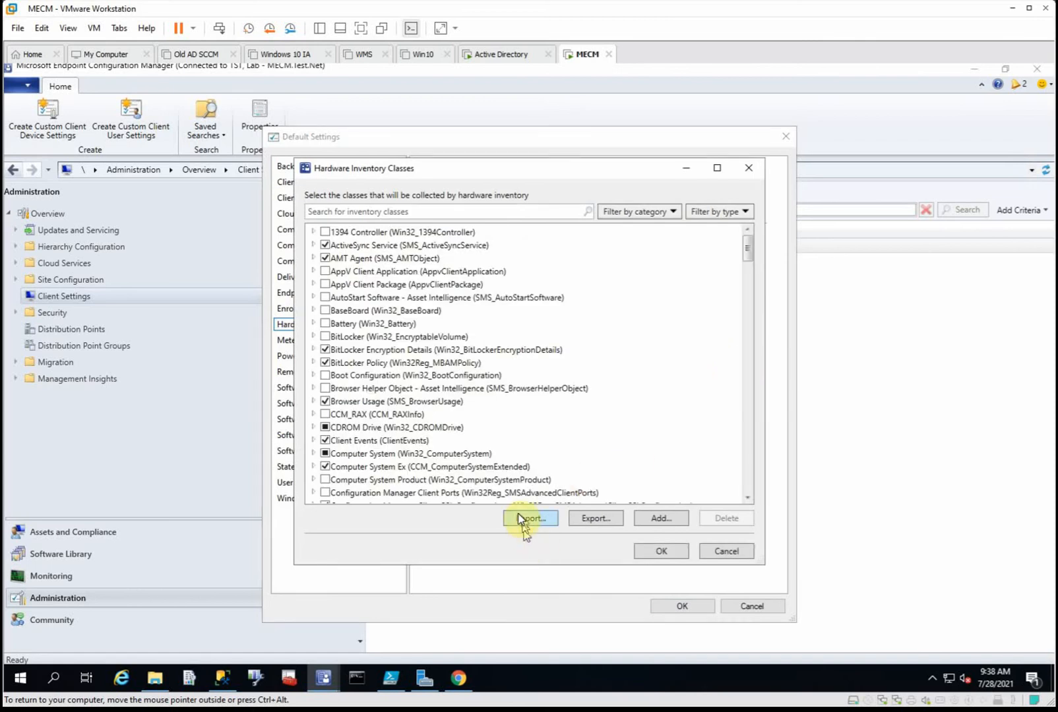
Step: Scroll to the enabled DCIM classes in the list and close the dialogs
{"action": "left_click", "coordinate": [531, 518]}
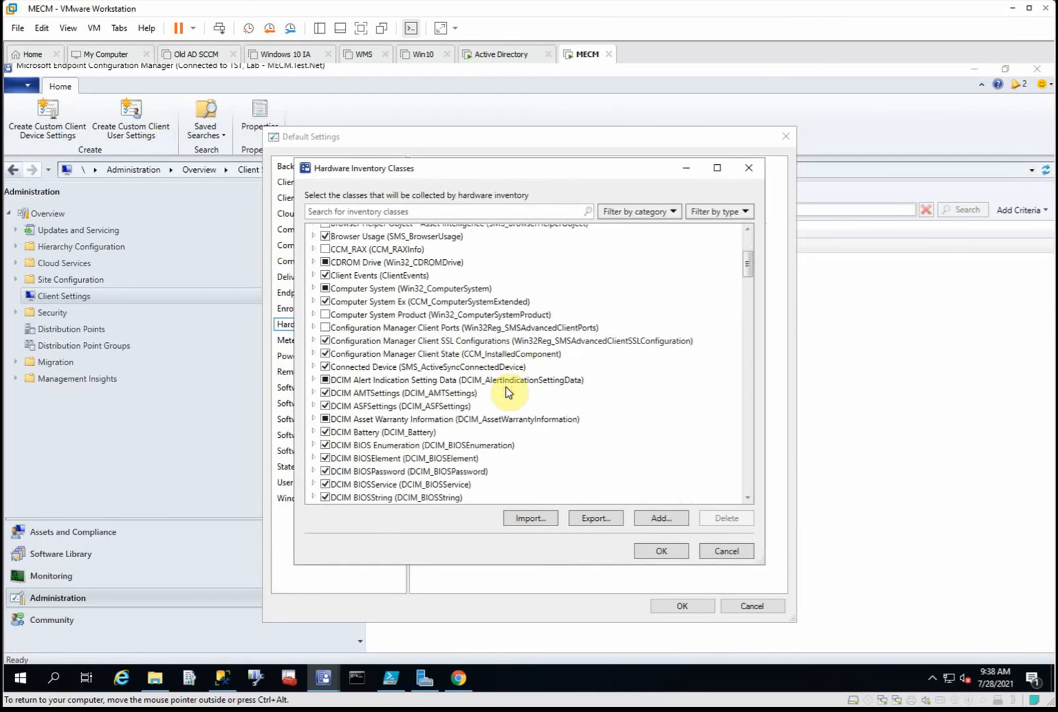
{"action": "scroll", "scroll_direction": "down", "scroll_amount": 3}
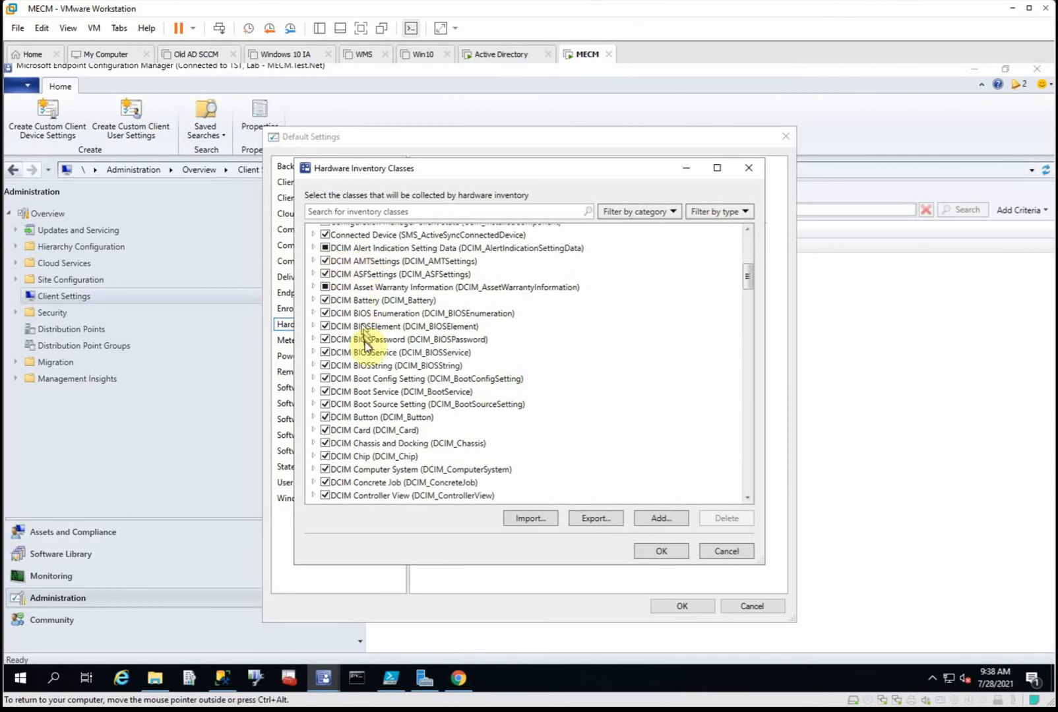
{"action": "mouse_move", "coordinate": [387, 413]}
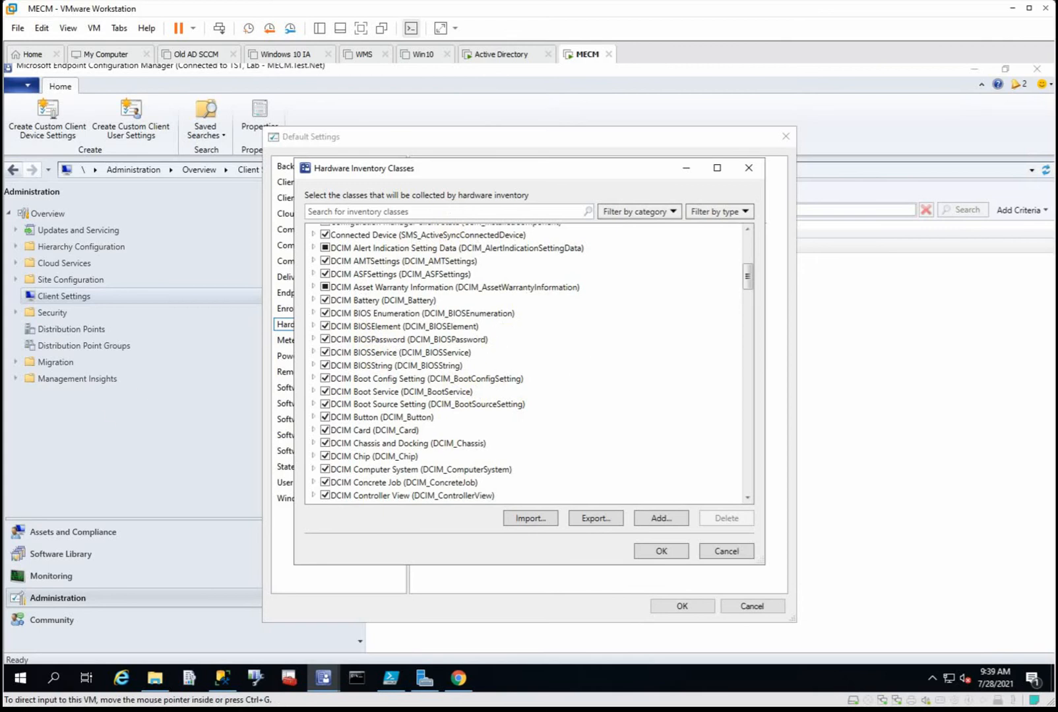
{"action": "left_click", "coordinate": [726, 551]}
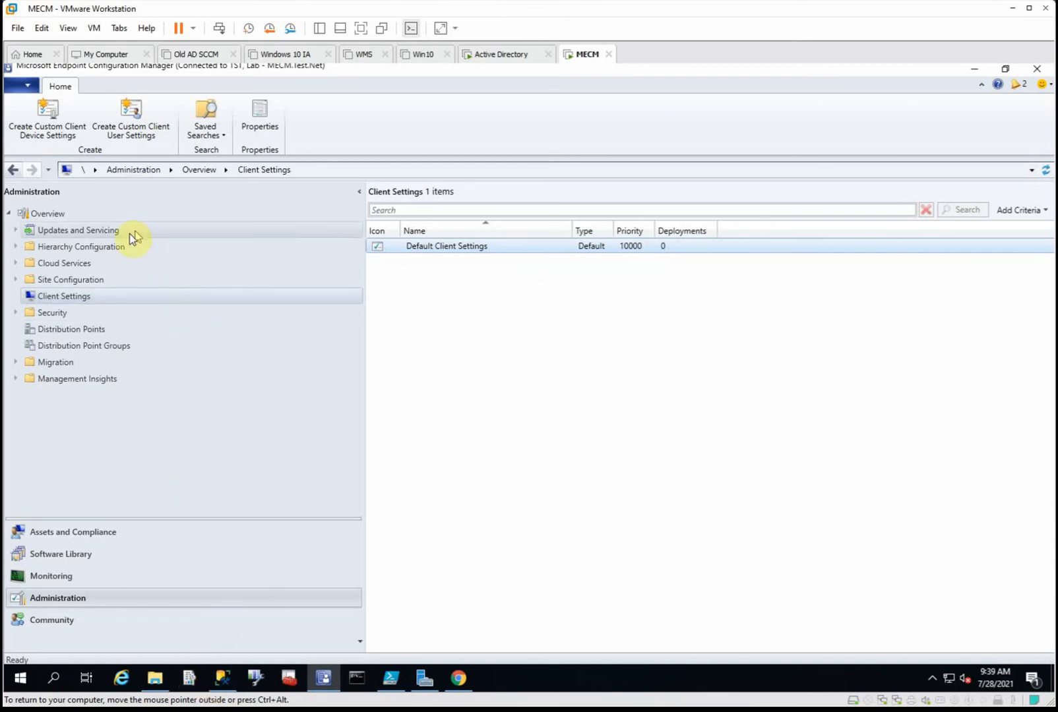
Step: Launch the Dell Command | Software Gallery from the Software Library applications list
{"action": "left_click", "coordinate": [59, 554]}
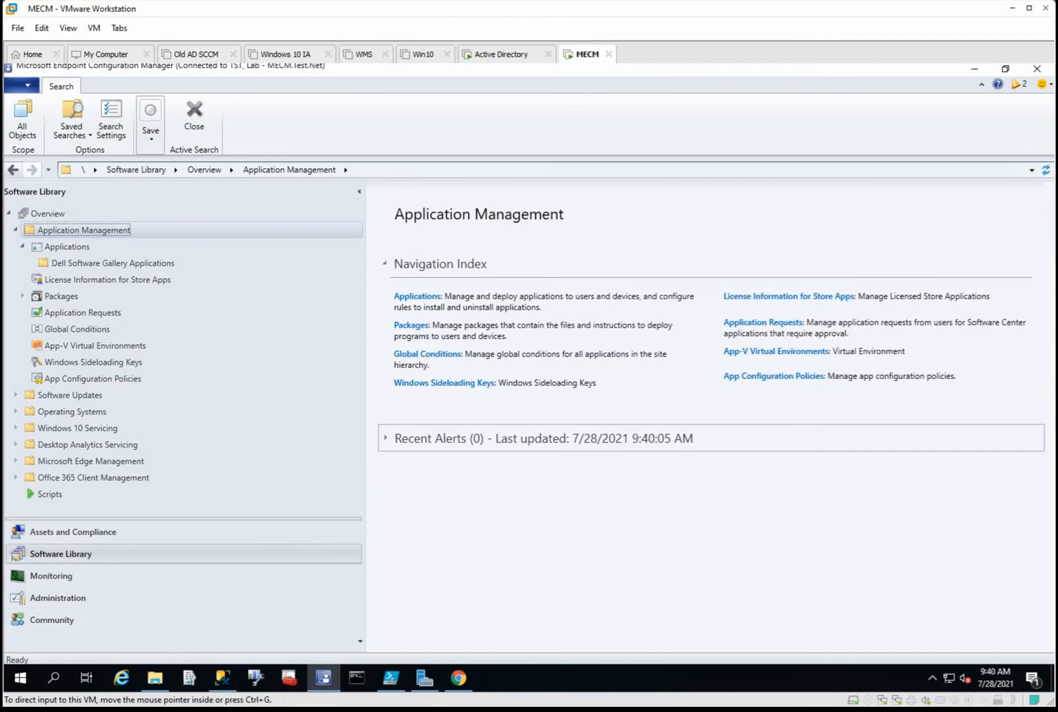
{"action": "mouse_move", "coordinate": [217, 438]}
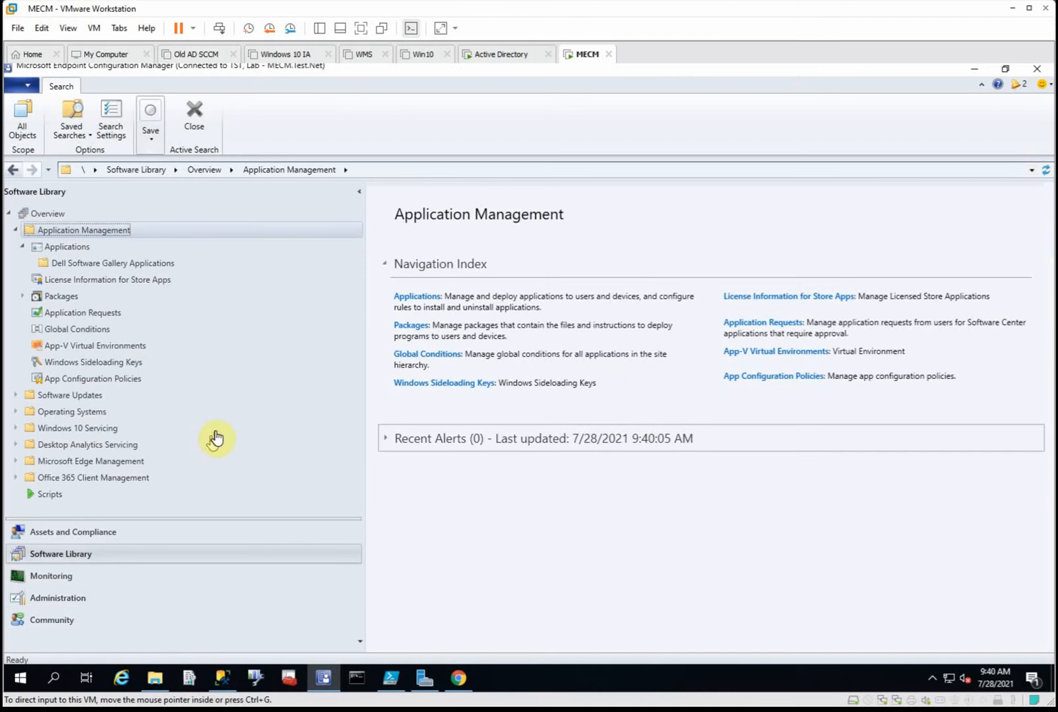
{"action": "mouse_move", "coordinate": [231, 425]}
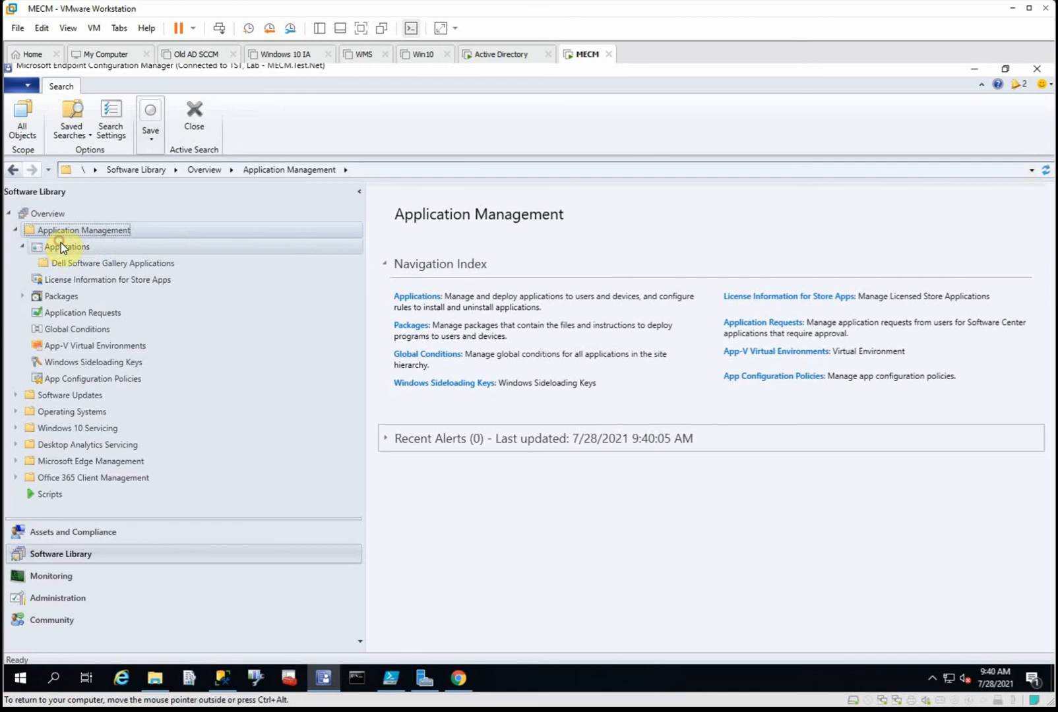
{"action": "mouse_move", "coordinate": [69, 246]}
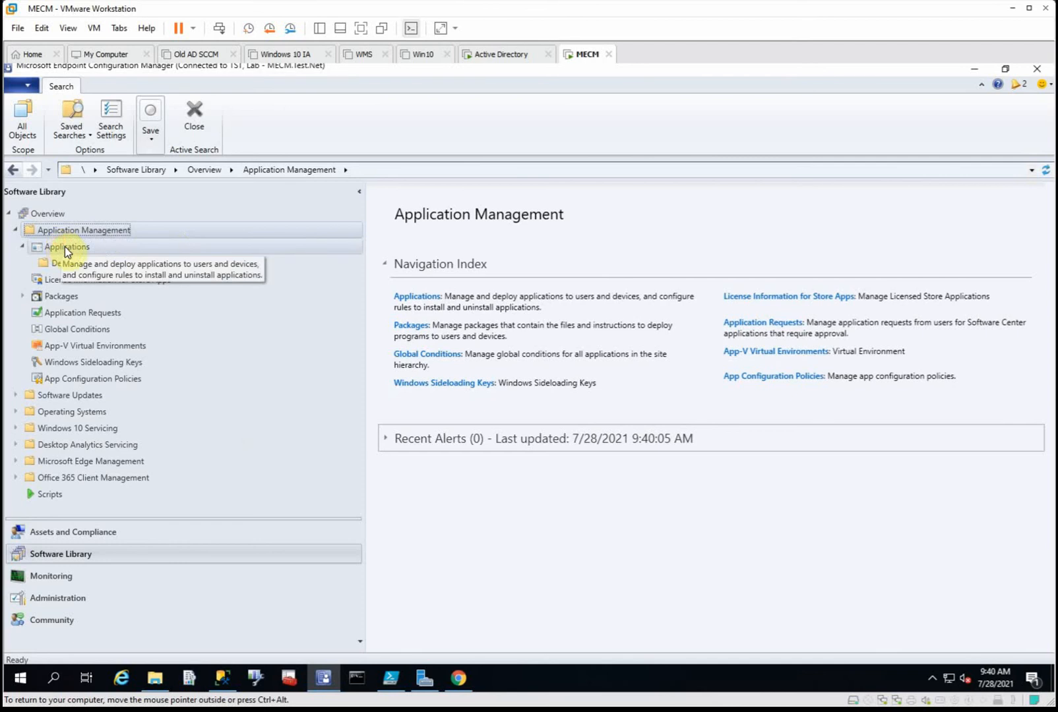
{"action": "left_click", "coordinate": [67, 247]}
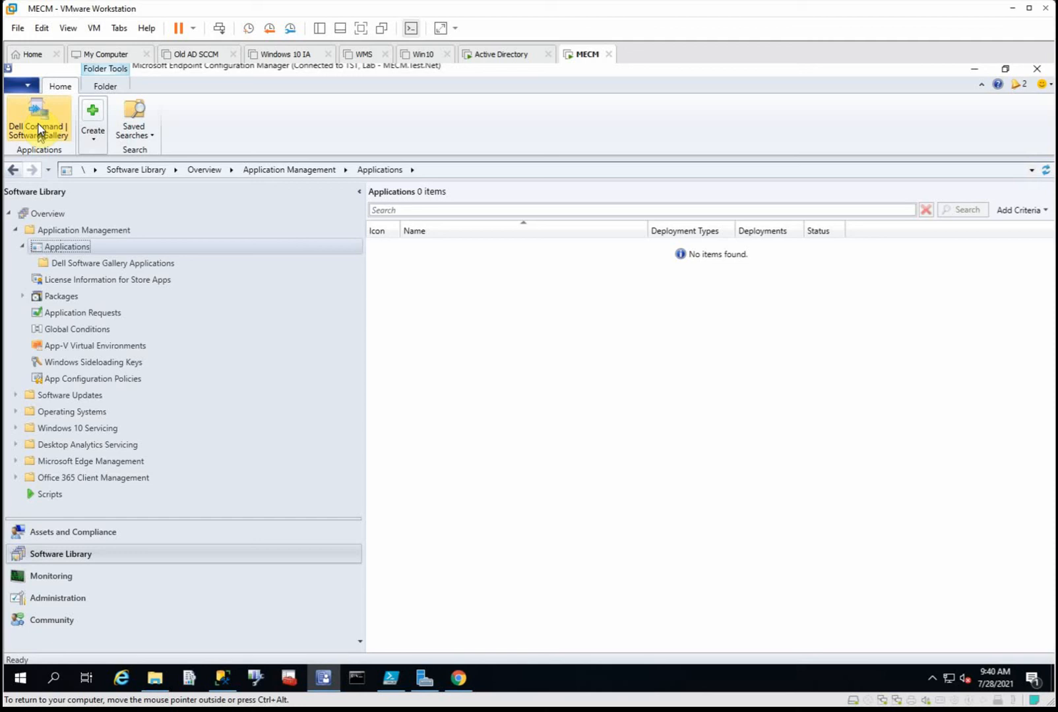
{"action": "left_click", "coordinate": [39, 121]}
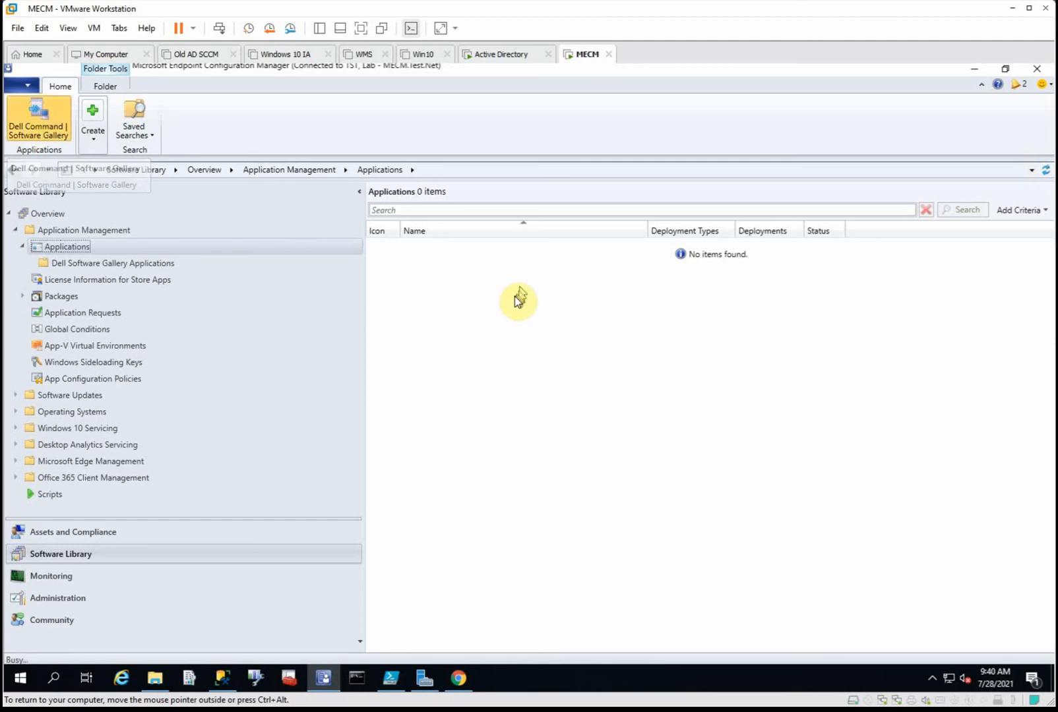
{"action": "left_click", "coordinate": [38, 117]}
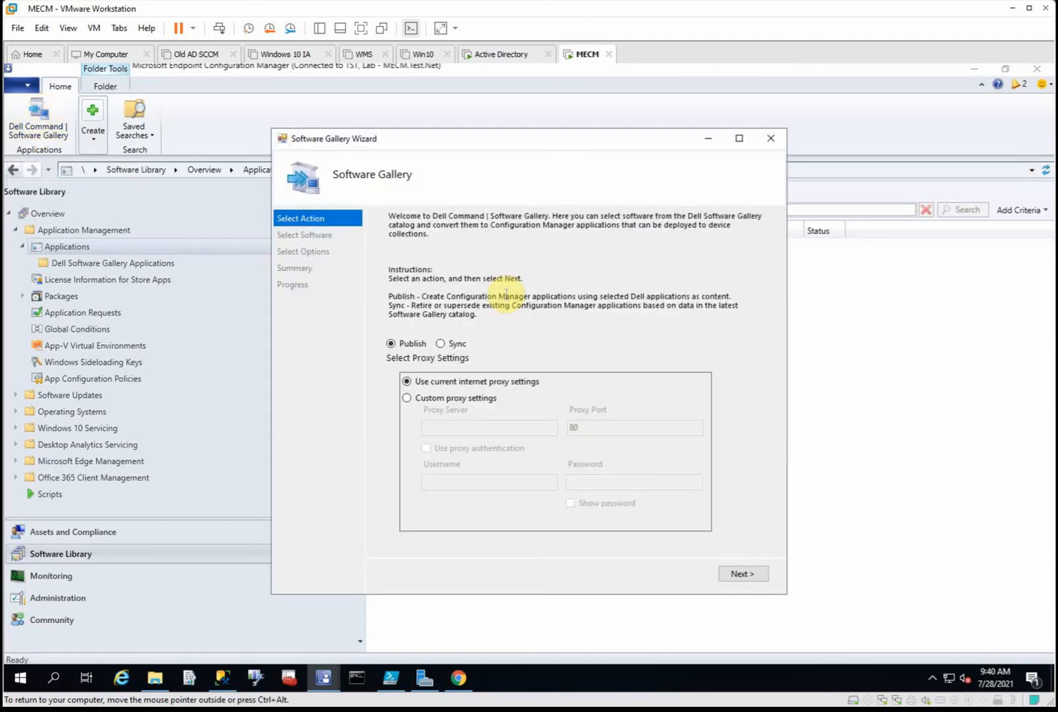
Step: Choose Publish and tick Dell Command | Monitor 10.5.1.114 in the wizard's software list
{"action": "left_click", "coordinate": [743, 574]}
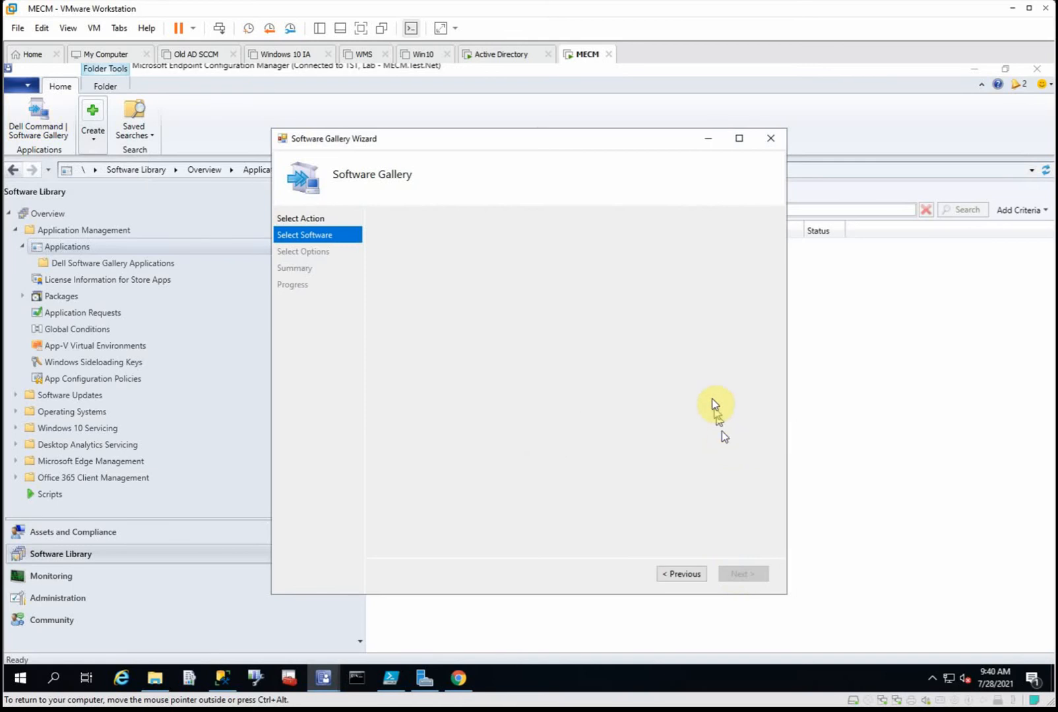
{"action": "left_click", "coordinate": [305, 235]}
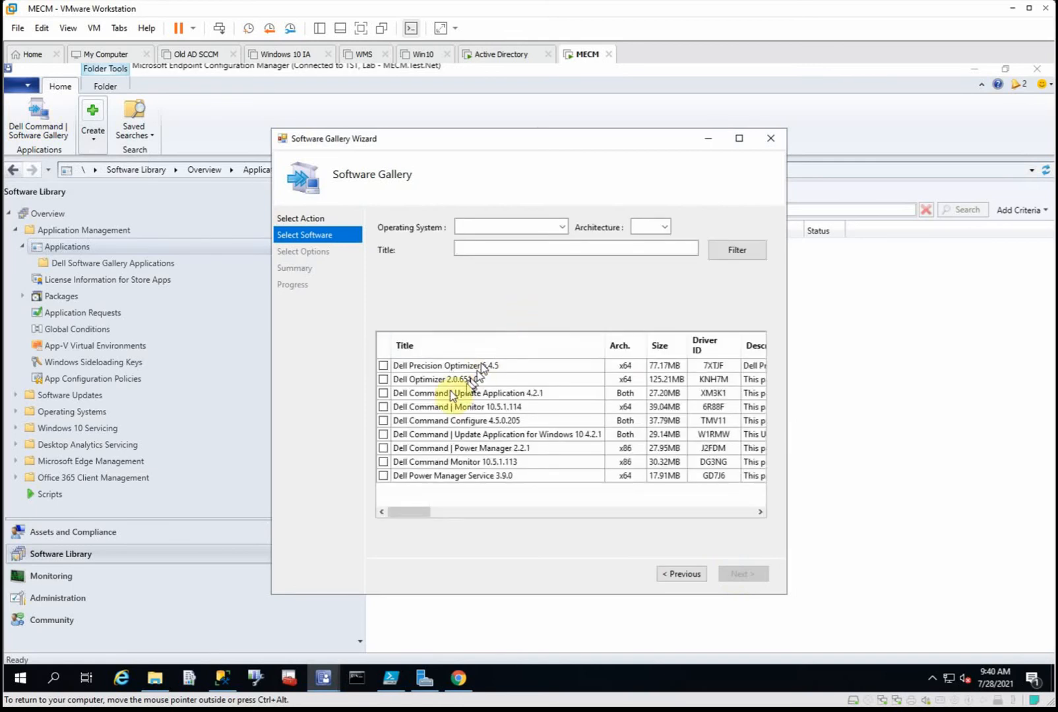
{"action": "mouse_move", "coordinate": [385, 412]}
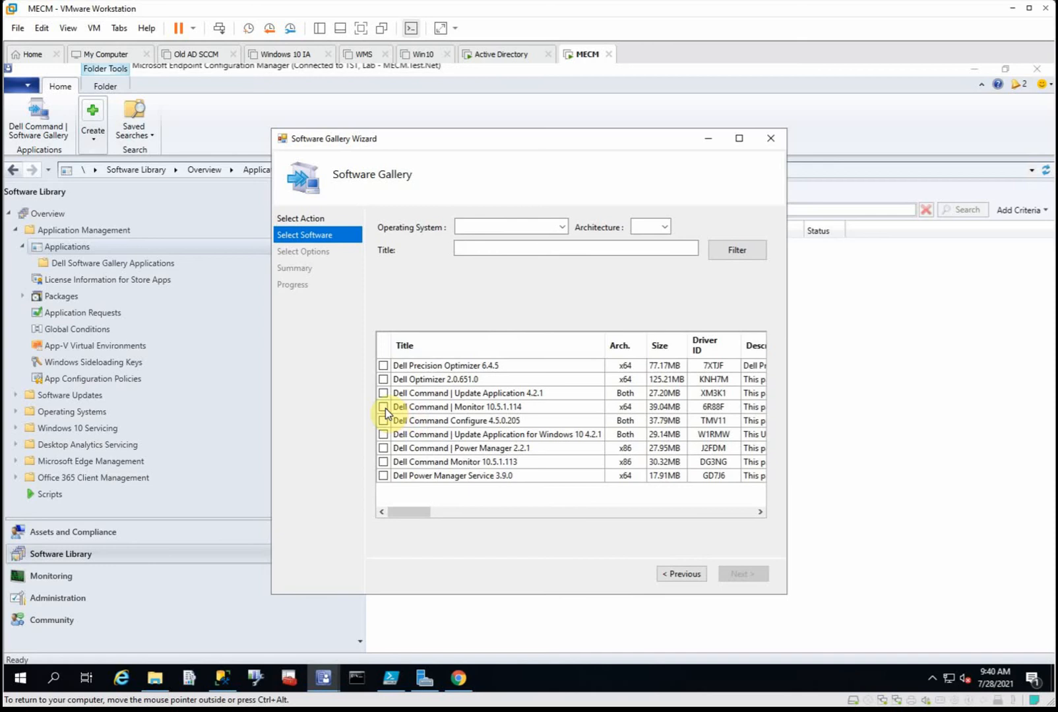
{"action": "left_click", "coordinate": [384, 406]}
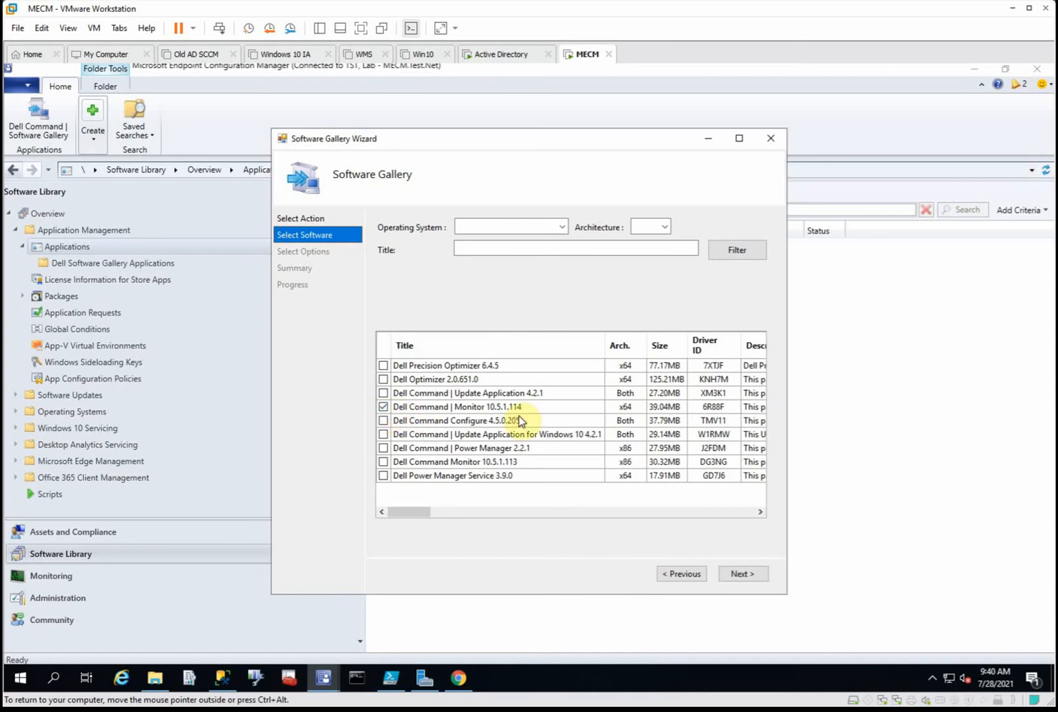
{"action": "mouse_move", "coordinate": [290, 595]}
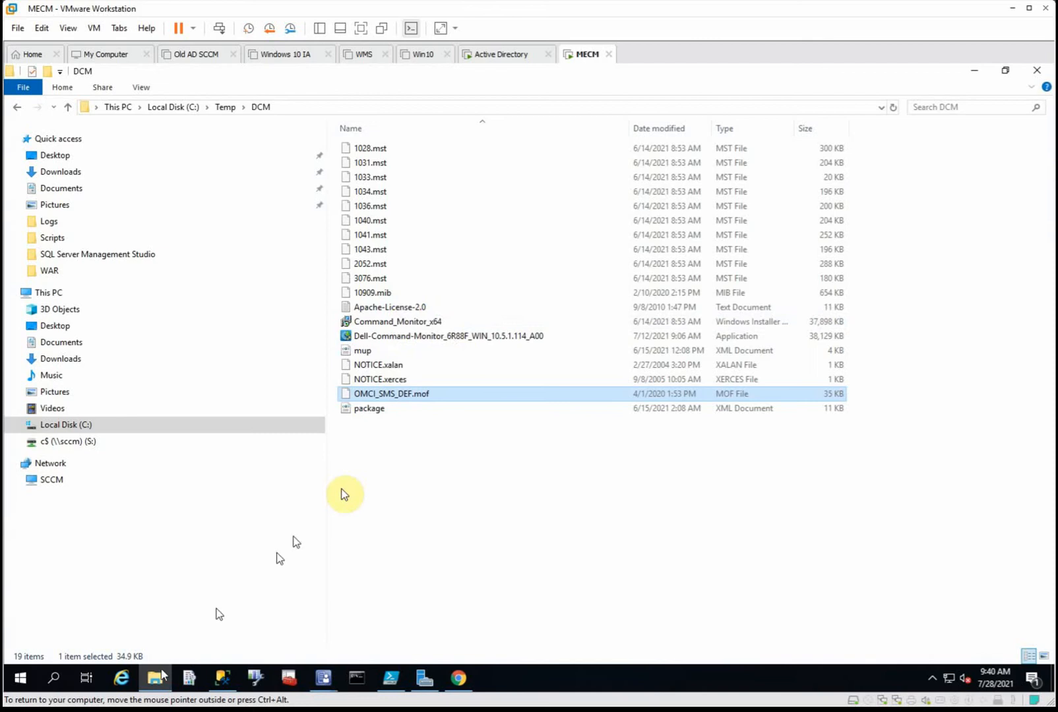
Step: Switch from the C:\Temp\DCM File Explorer window back to the Software Gallery wizard
{"action": "left_click", "coordinate": [397, 320]}
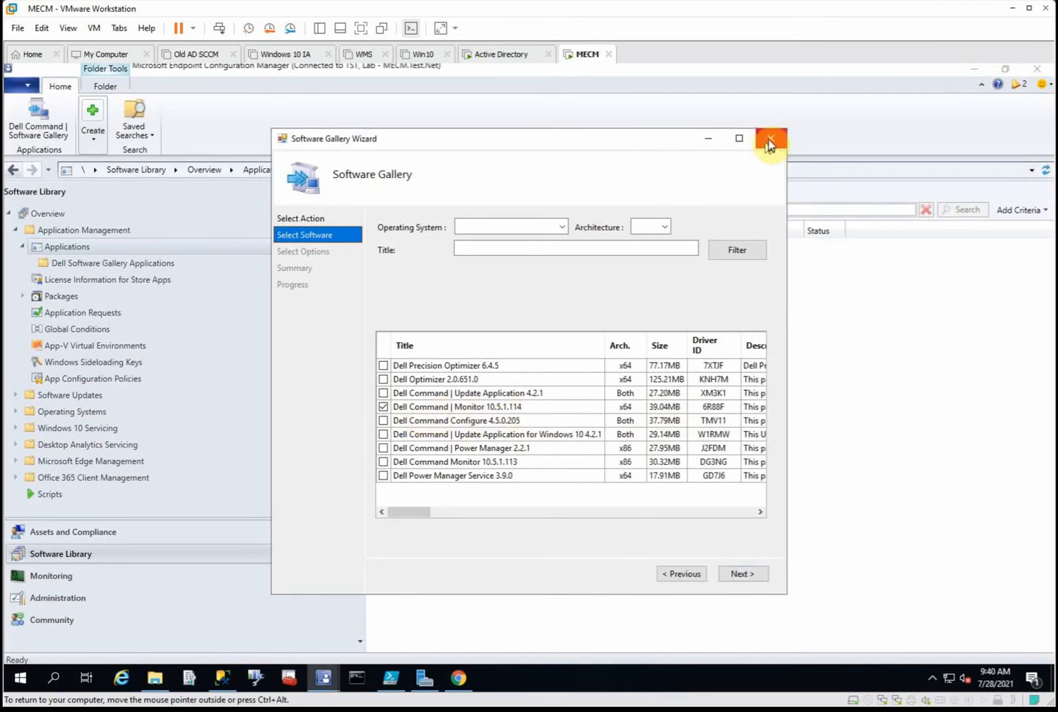
Step: Close the gallery wizard and select Dell Command | Monitor 10.4.0.65 (x64) among the gallery applications
{"action": "left_click", "coordinate": [771, 139]}
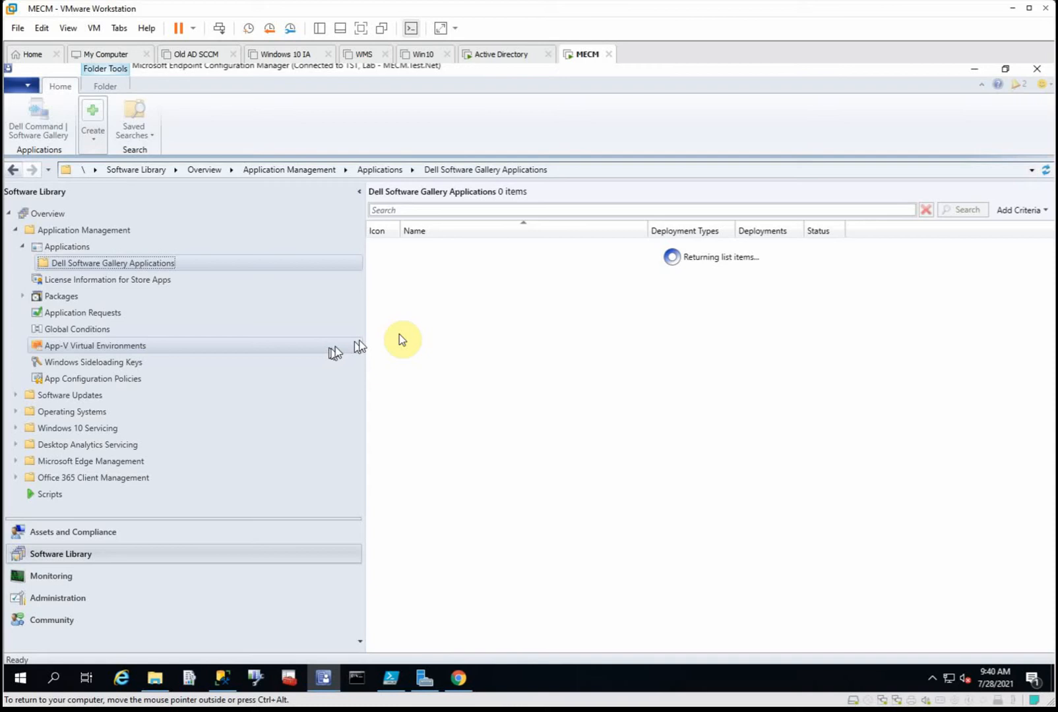
{"action": "left_click", "coordinate": [483, 246]}
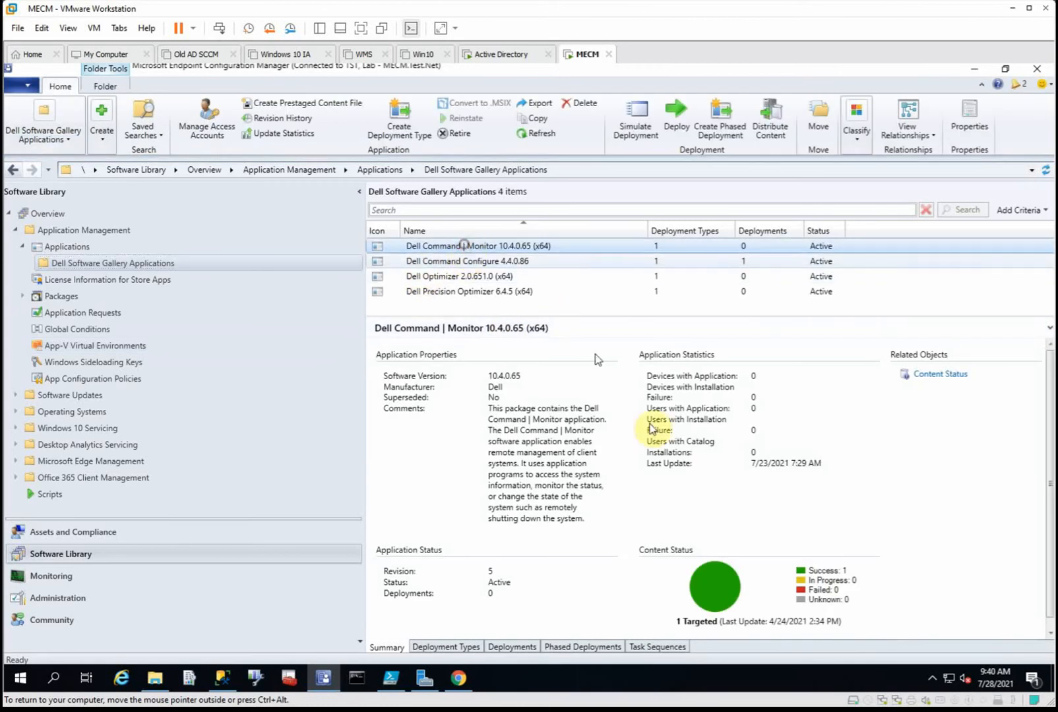
{"action": "mouse_move", "coordinate": [550, 271]}
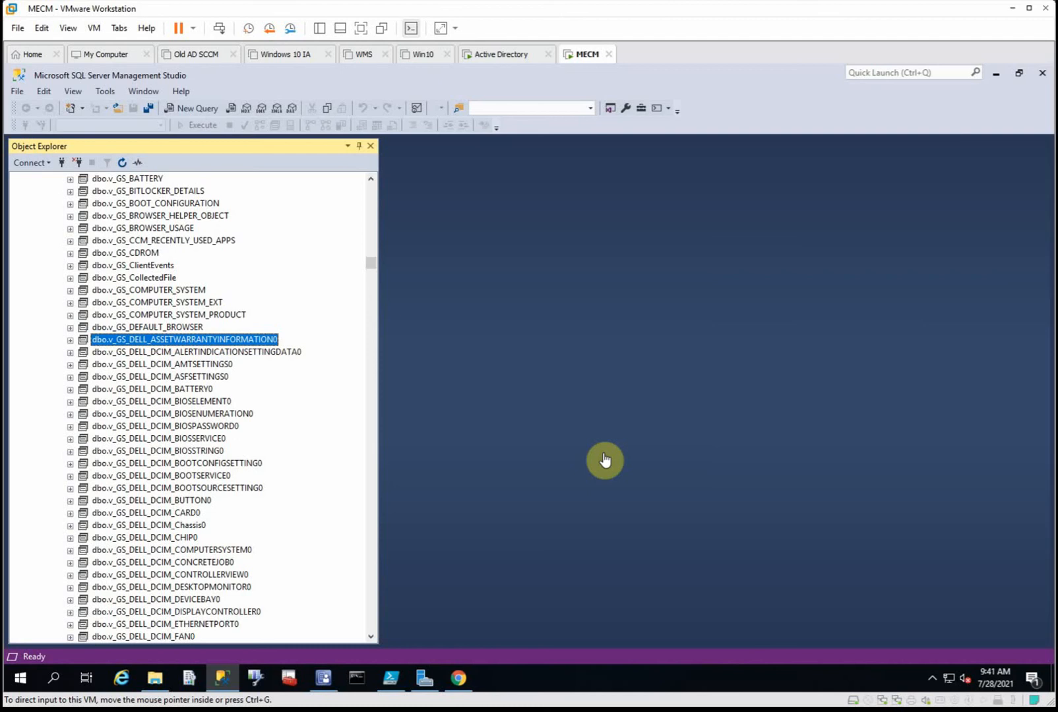
{"action": "mouse_move", "coordinate": [168, 302]}
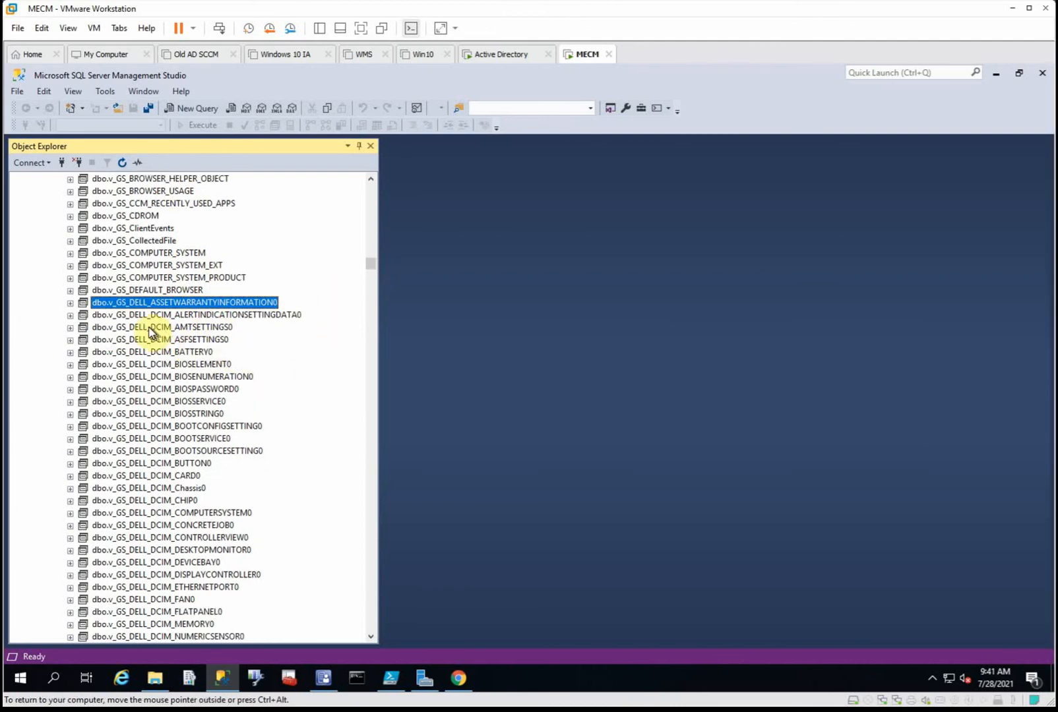
Step: Scroll through the dbo.v_GS_DELL_DCIM_* views in Object Explorer
{"action": "scroll", "scroll_direction": "down", "scroll_amount": 3}
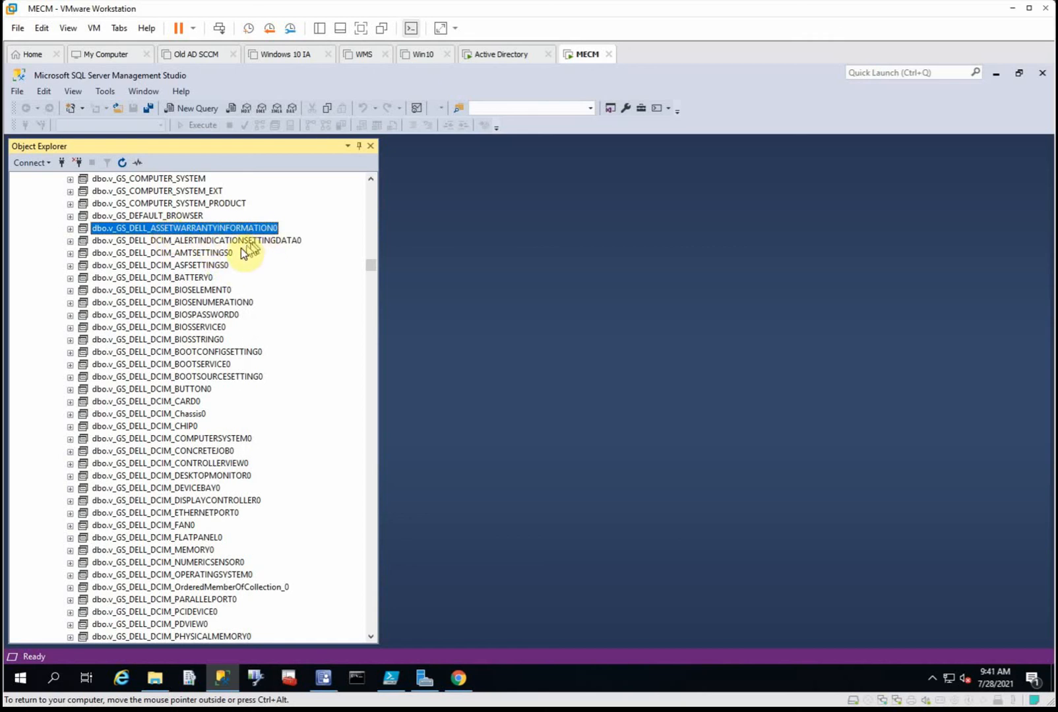
{"action": "scroll", "scroll_direction": "down", "scroll_amount": 3}
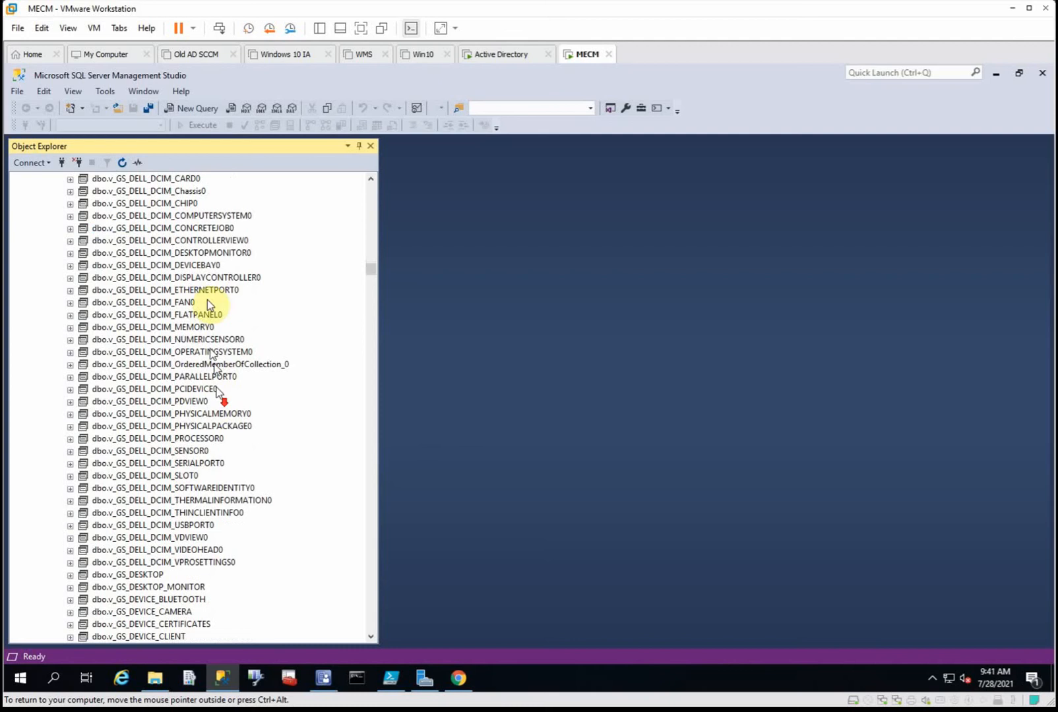
{"action": "scroll", "scroll_direction": "down", "scroll_amount": 3}
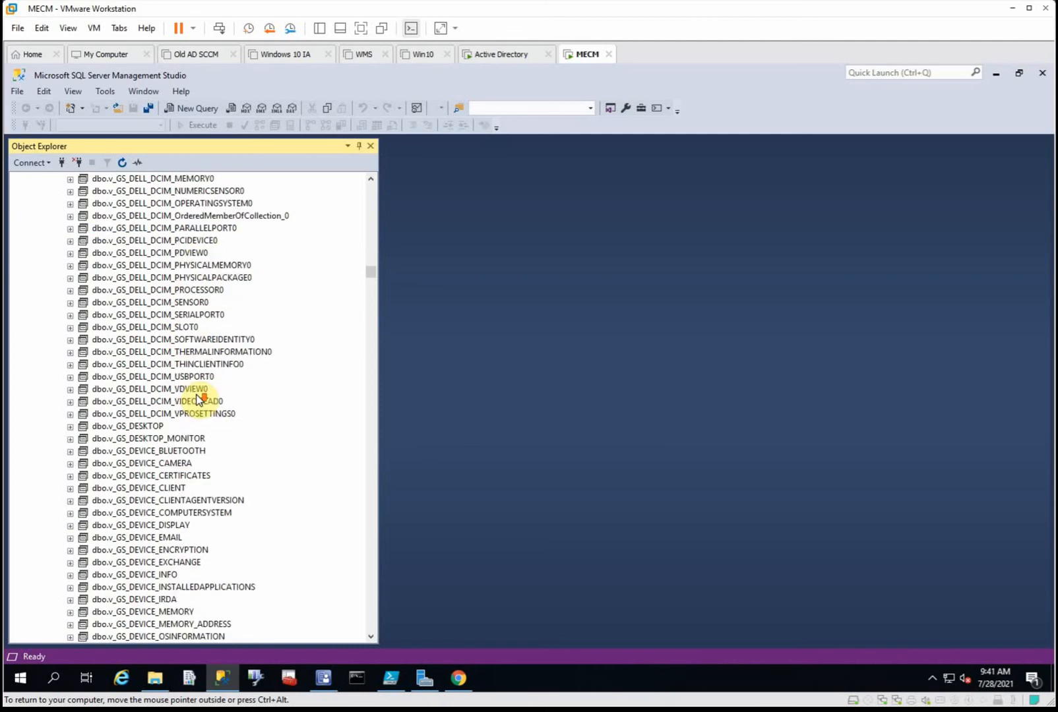
{"action": "scroll", "scroll_direction": "down", "scroll_amount": 3}
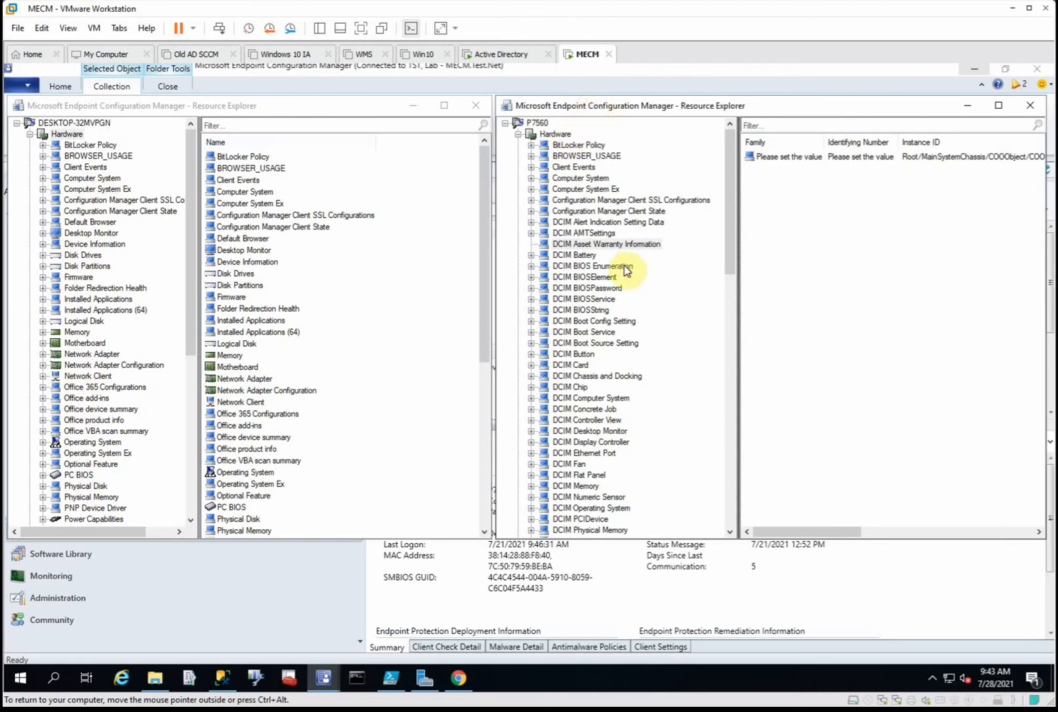
{"action": "mouse_move", "coordinate": [725, 201]}
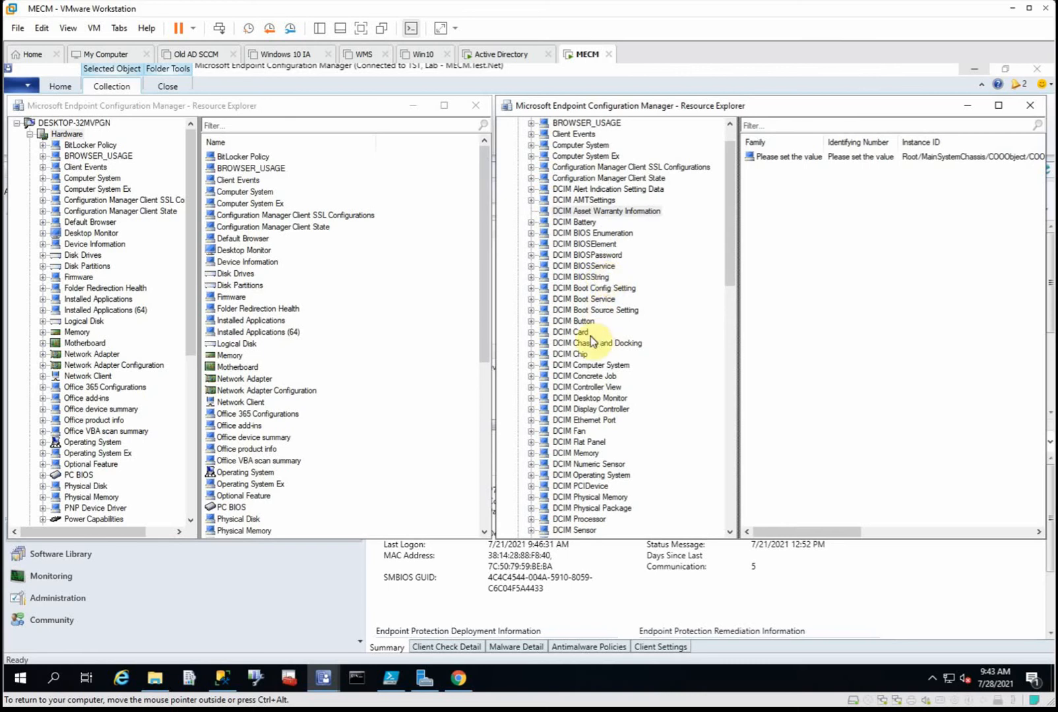
Step: Show P7560's DCIM BIOS Enumeration class in Resource Explorer and scroll its attribute values
{"action": "left_click", "coordinate": [593, 232]}
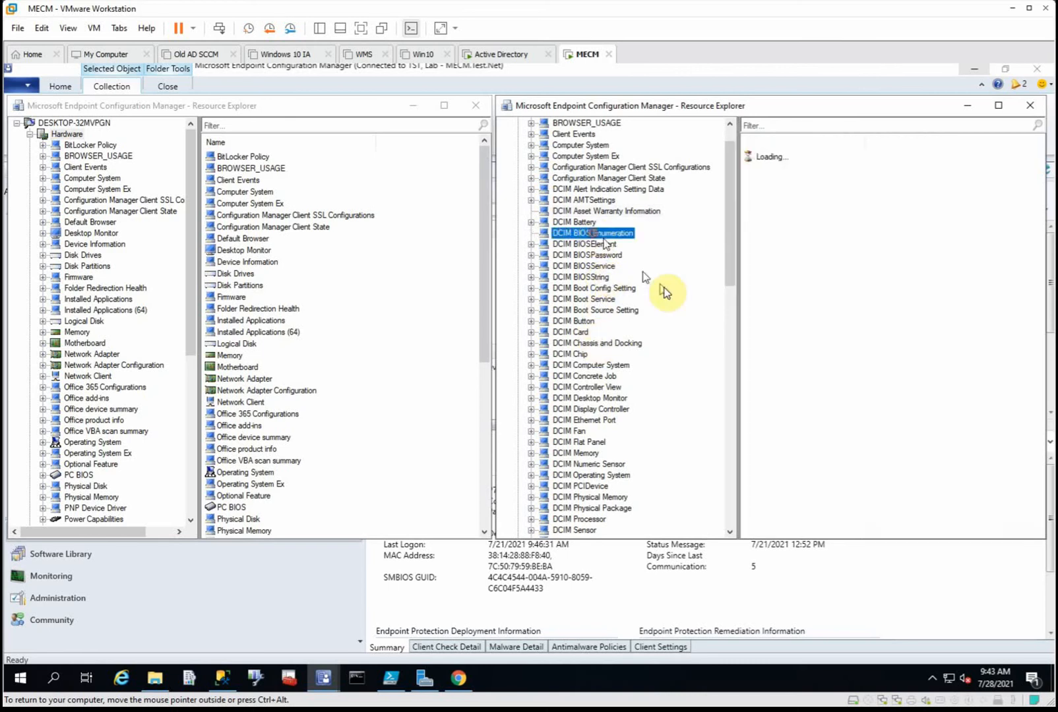
{"action": "left_click", "coordinate": [593, 232]}
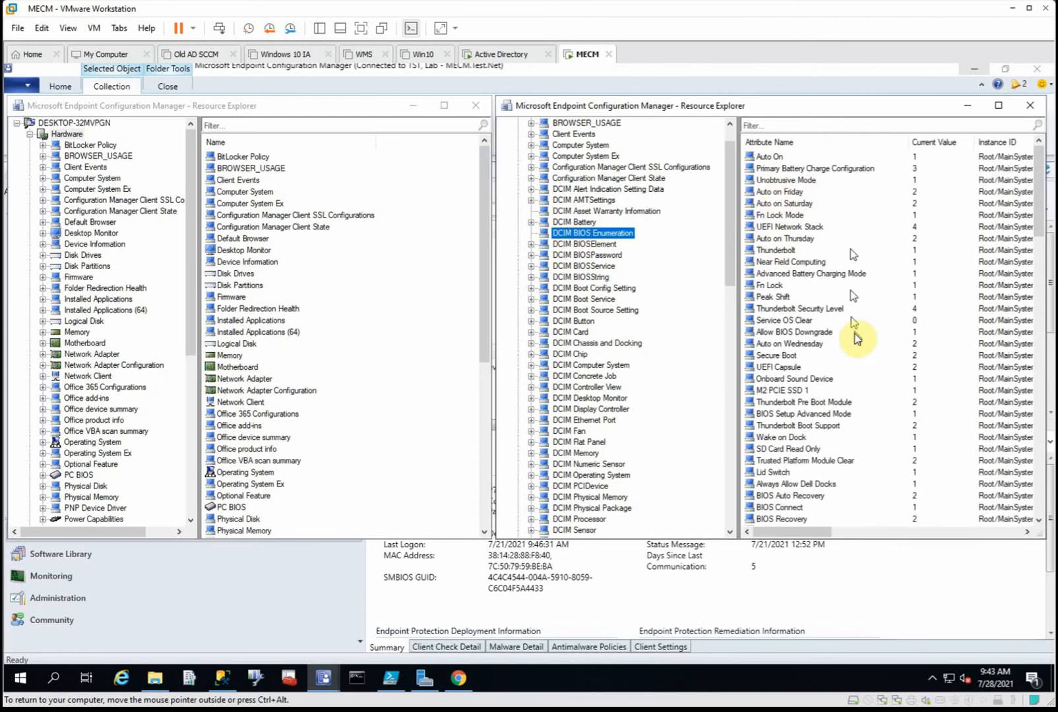
{"action": "scroll", "scroll_direction": "down", "scroll_amount": 3}
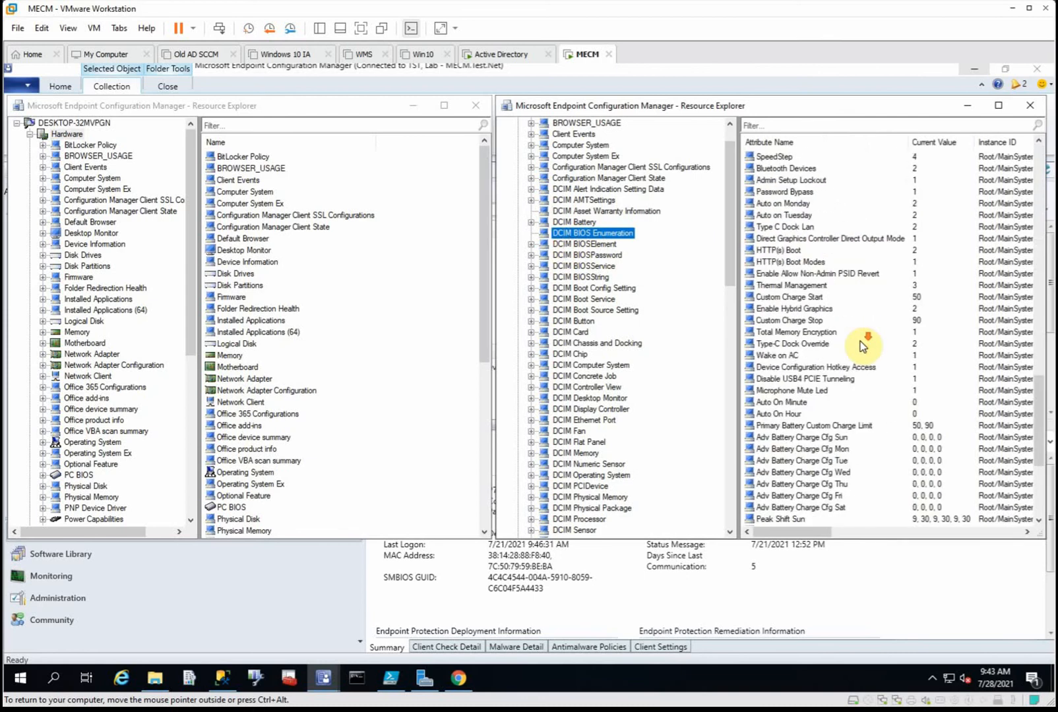
{"action": "scroll", "scroll_direction": "down", "scroll_amount": 3}
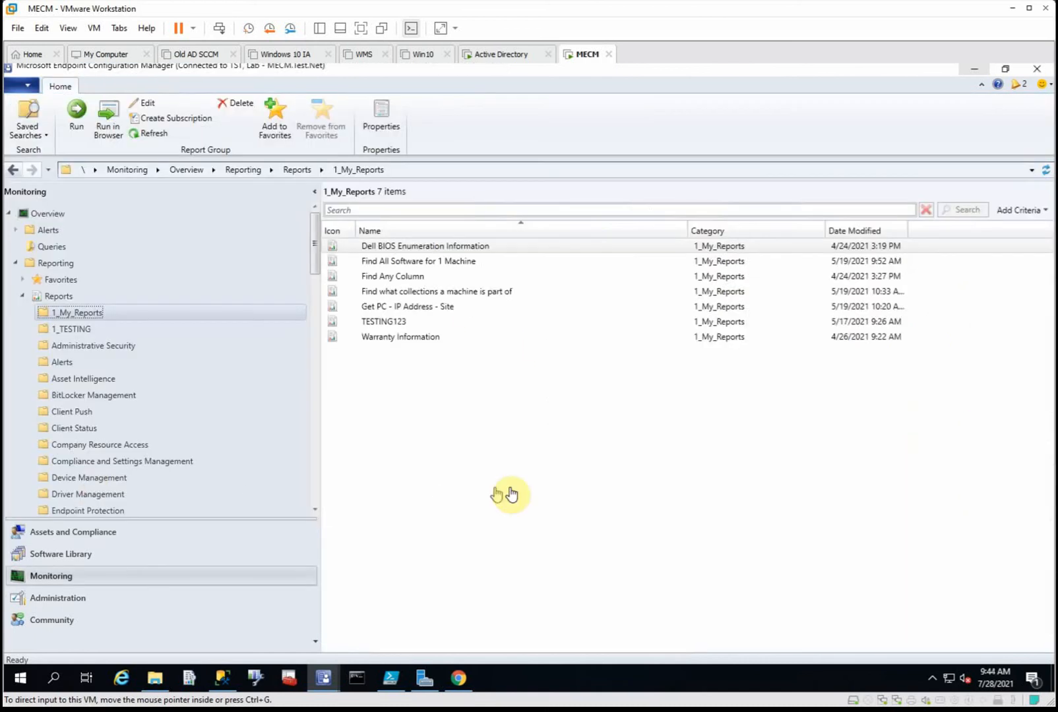
{"action": "mouse_move", "coordinate": [471, 378]}
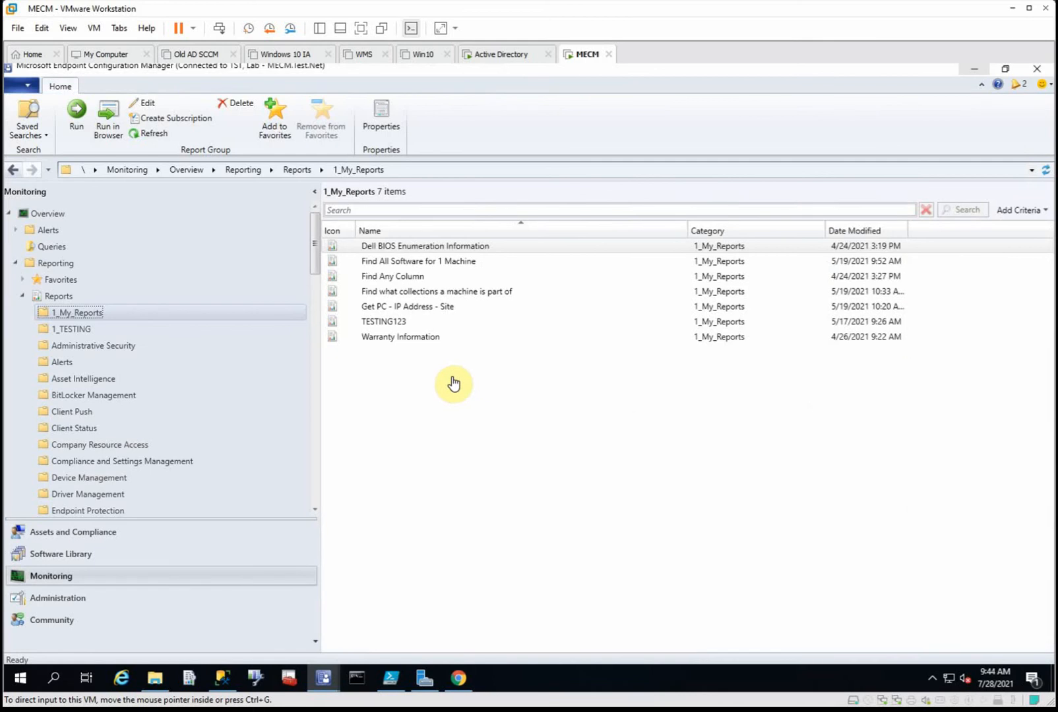
{"action": "mouse_move", "coordinate": [417, 312]}
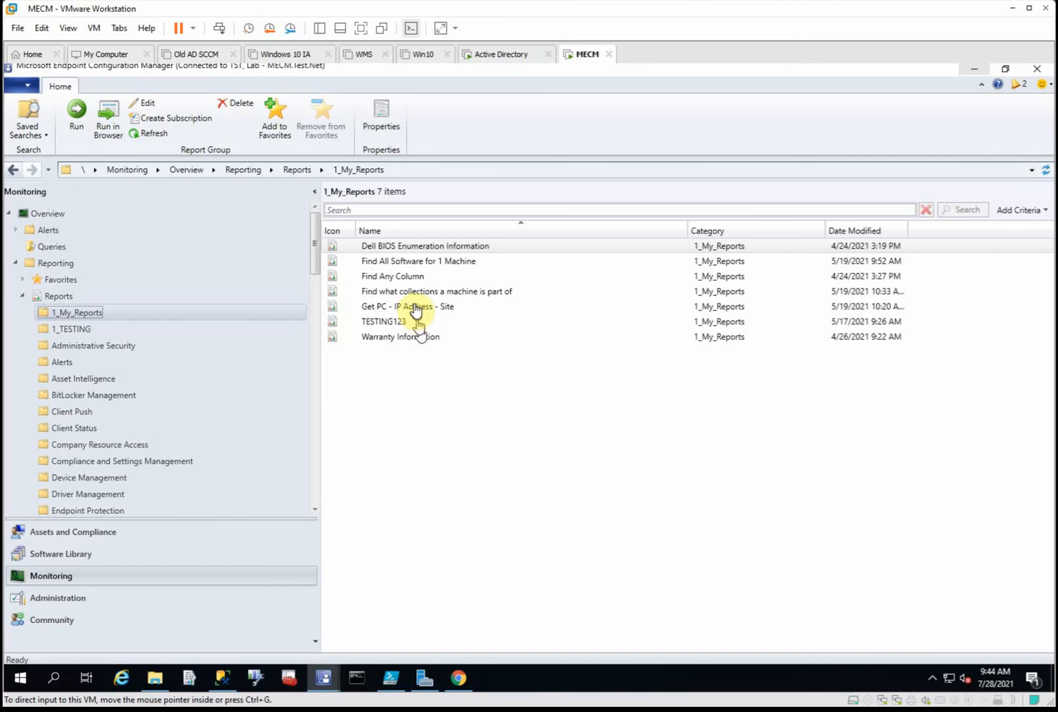
{"action": "mouse_move", "coordinate": [440, 249]}
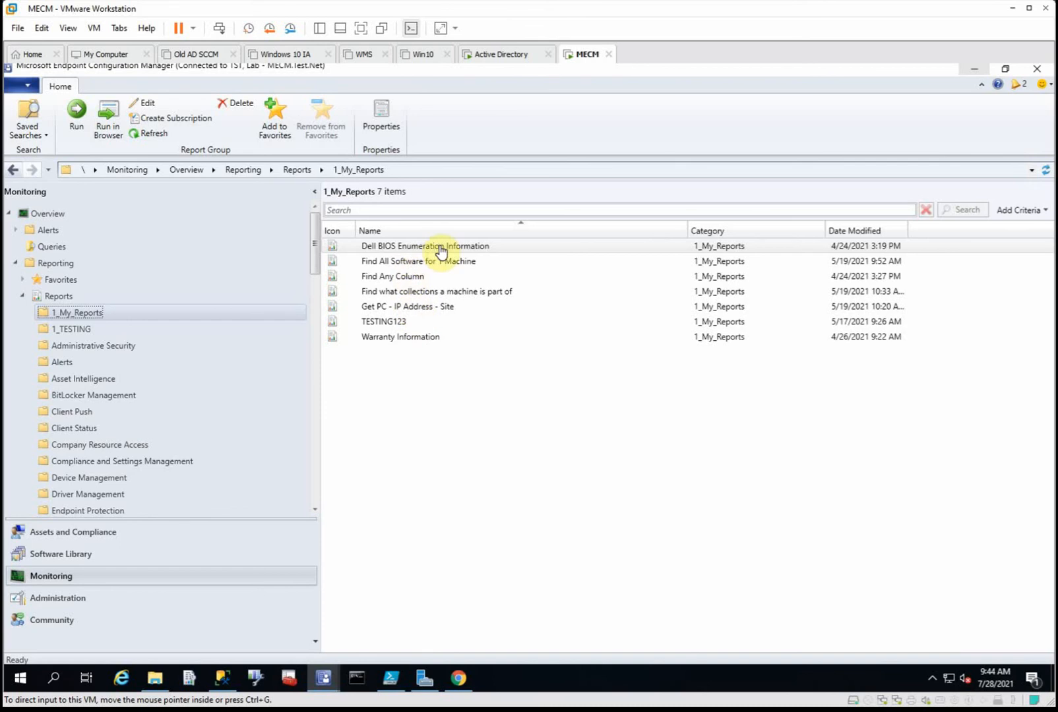
Step: Run the Dell BIOS Enumeration Information report from the 1_My_Reports folder
{"action": "left_click", "coordinate": [425, 245]}
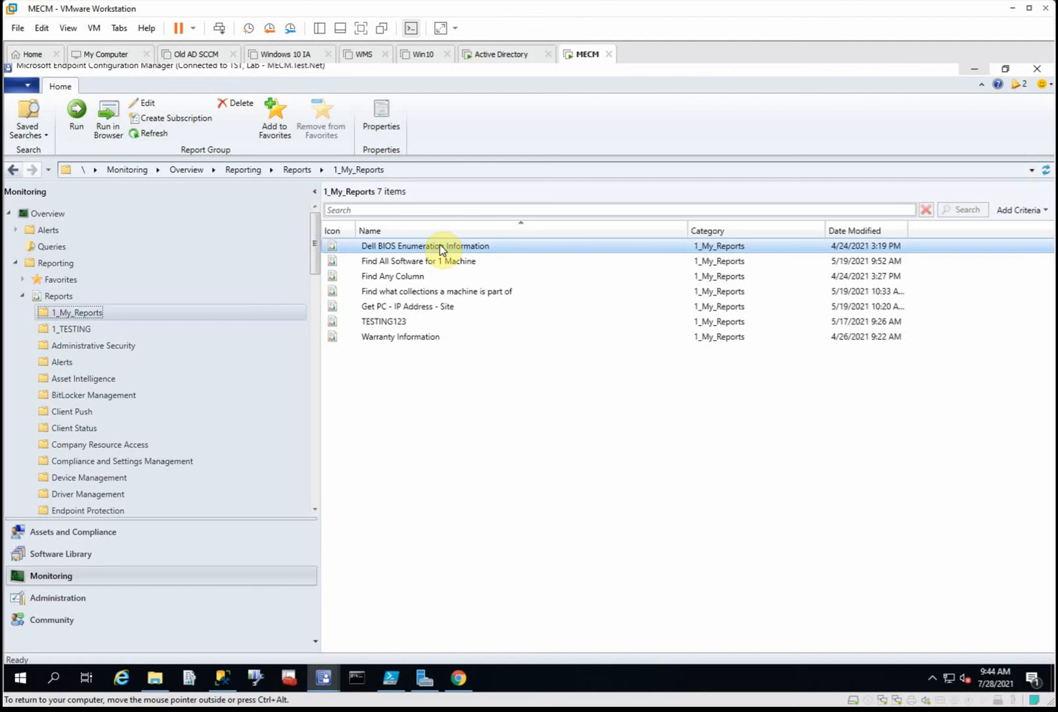
{"action": "double_click", "coordinate": [425, 247]}
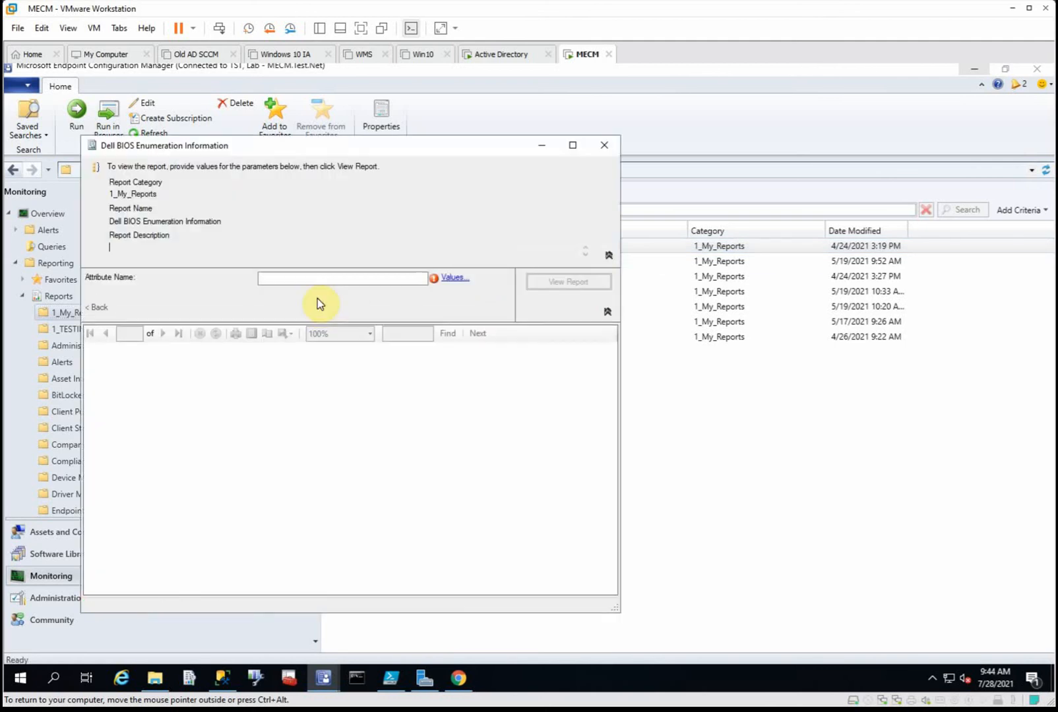
Step: Filter the Attribute Name parameter for 'wake' and choose Wake-On-LAN
{"action": "left_click", "coordinate": [342, 277]}
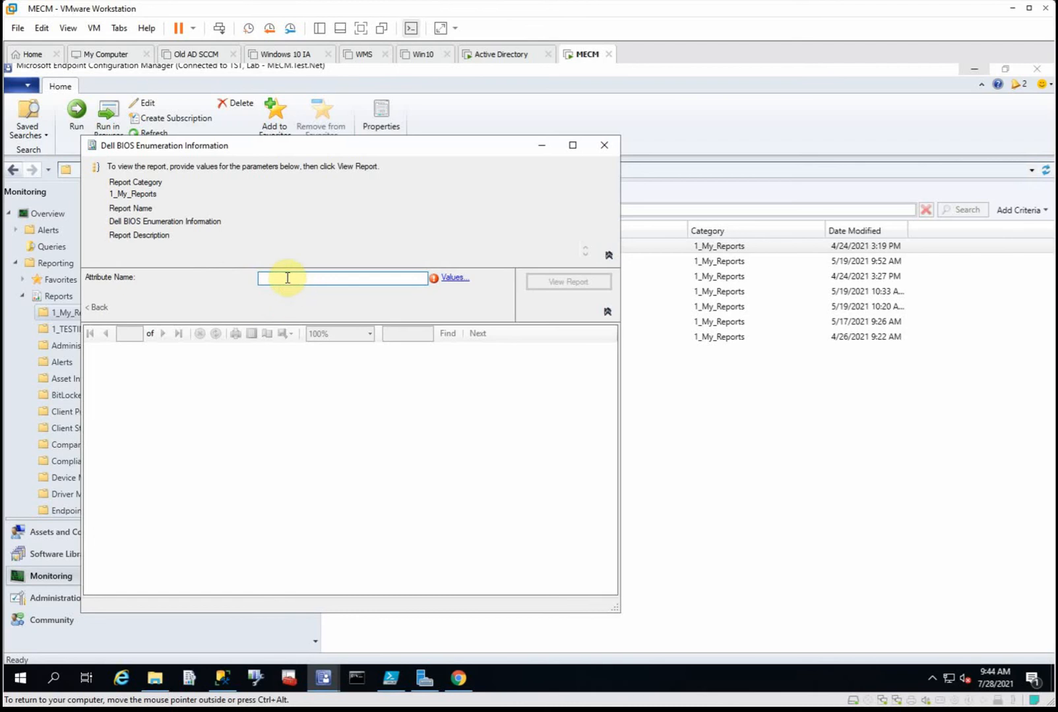
{"action": "left_click", "coordinate": [454, 277]}
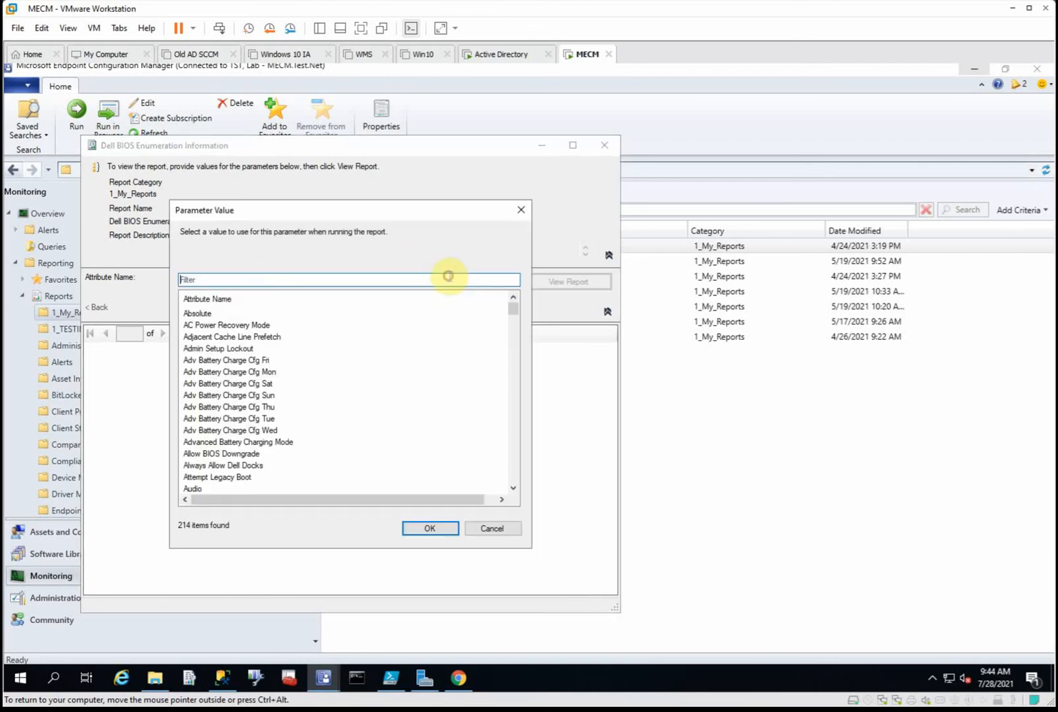
{"action": "type", "text": "wake"}
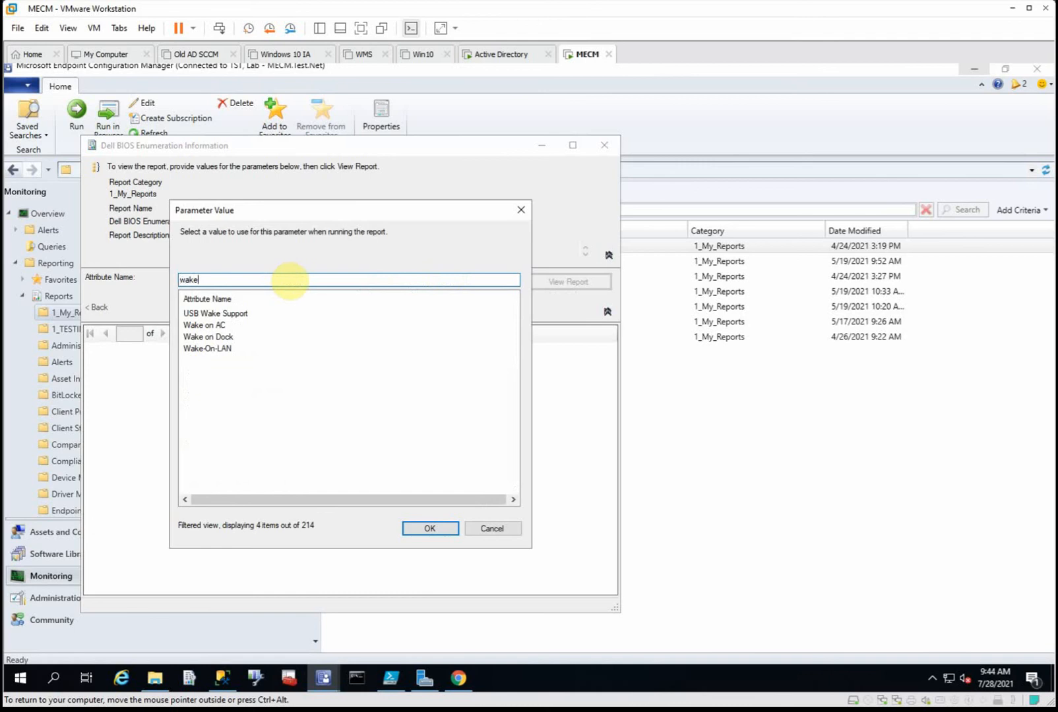
{"action": "left_click", "coordinate": [208, 348]}
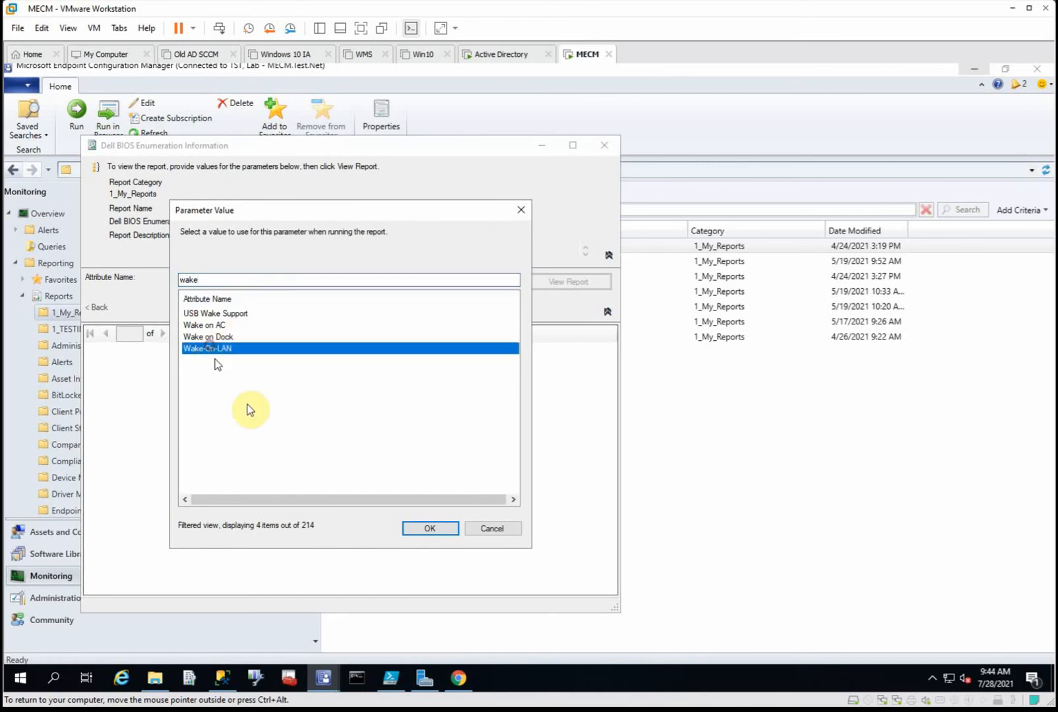
{"action": "left_click", "coordinate": [430, 528]}
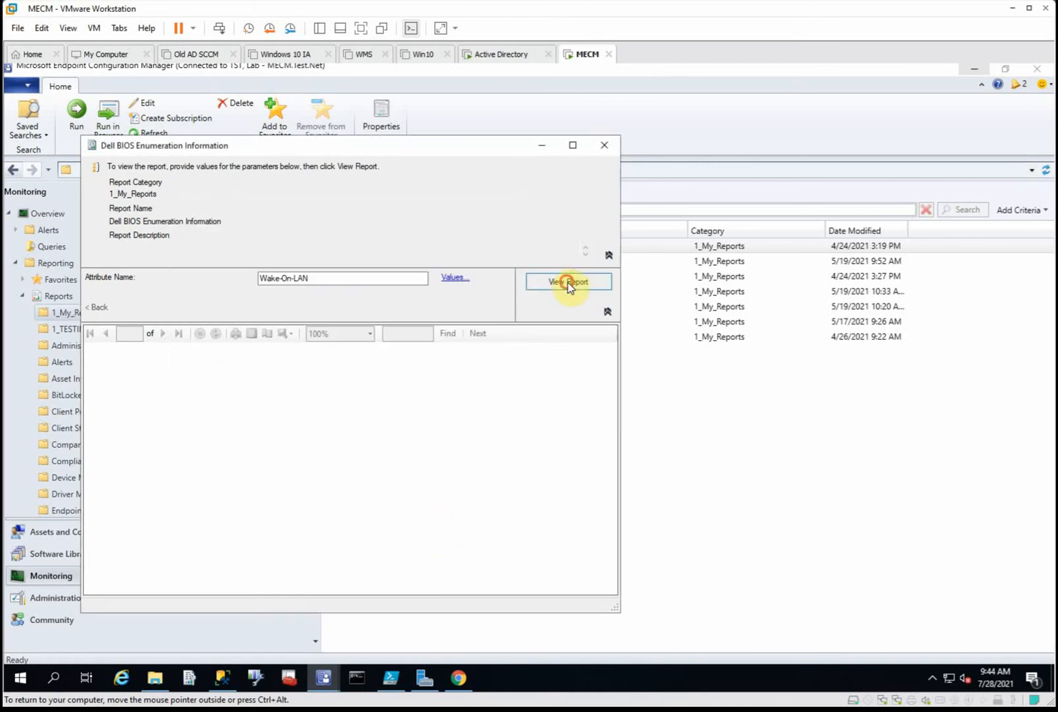
Step: Generate the Wake-On-LAN report and maximize the report window
{"action": "left_click", "coordinate": [567, 283]}
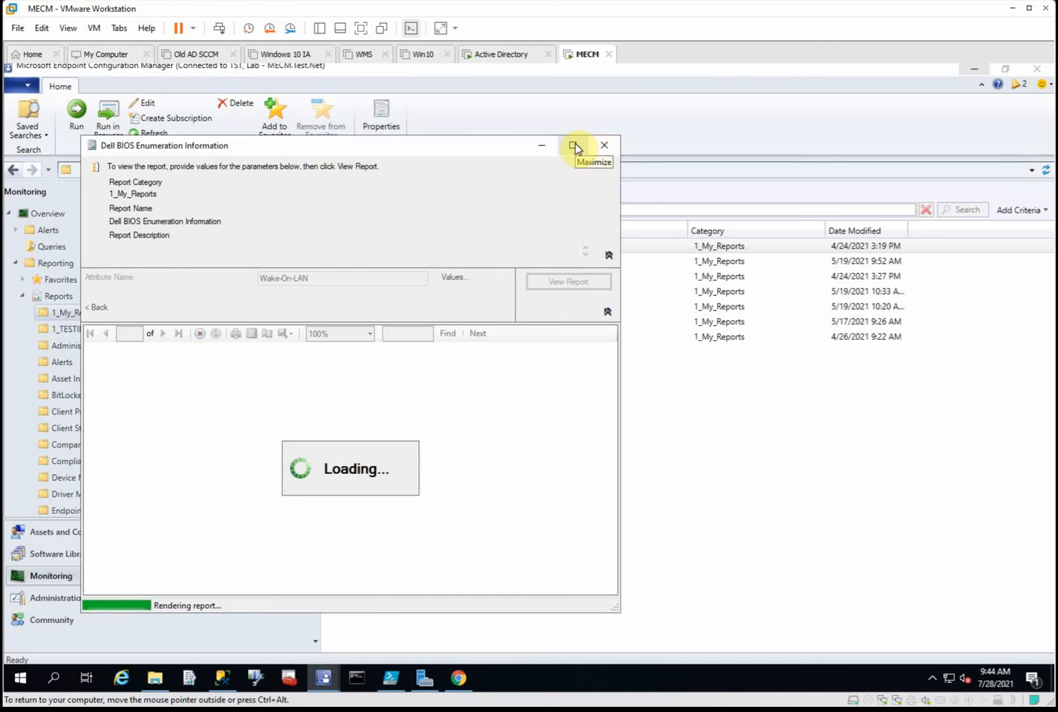
{"action": "left_click", "coordinate": [573, 145]}
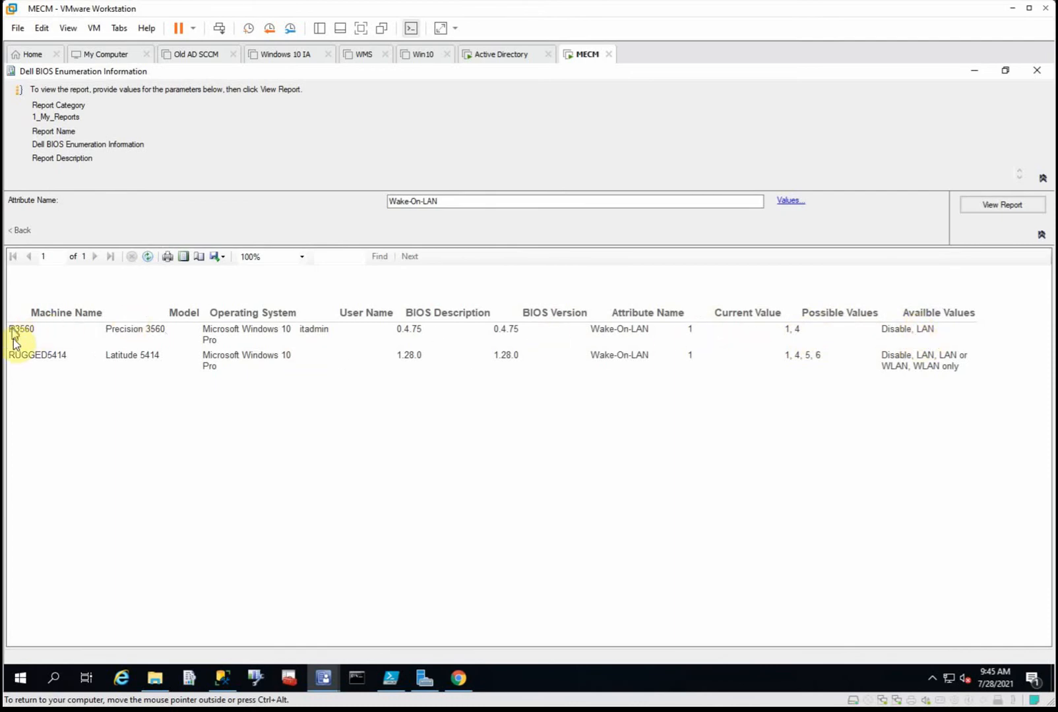
{"action": "mouse_move", "coordinate": [917, 376]}
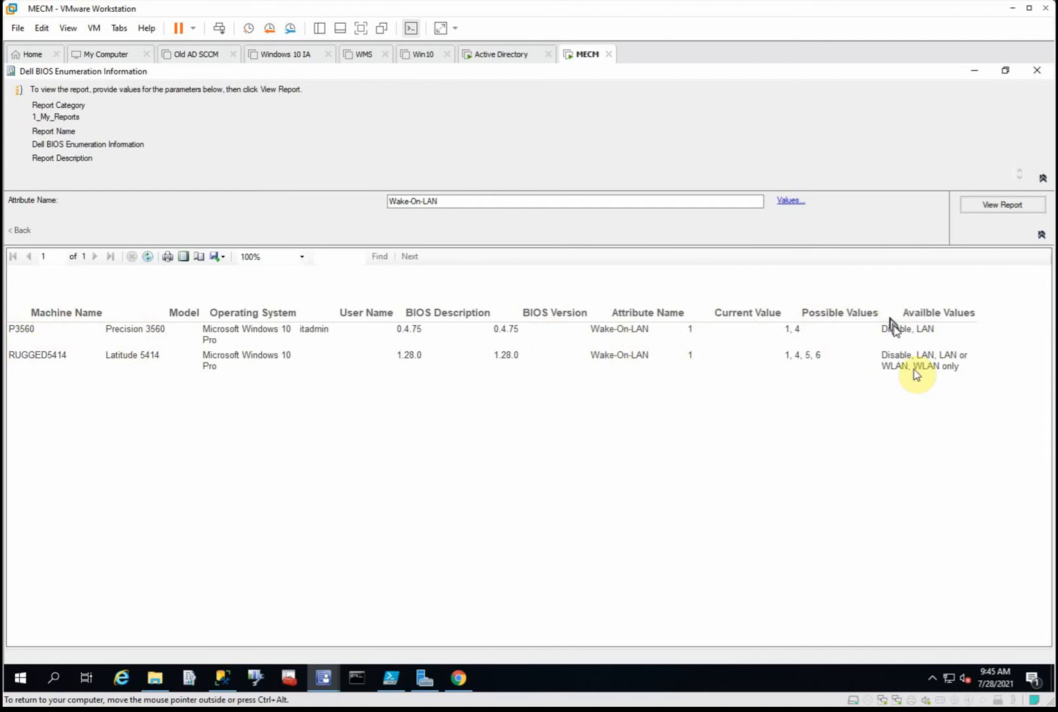
{"action": "mouse_move", "coordinate": [895, 327]}
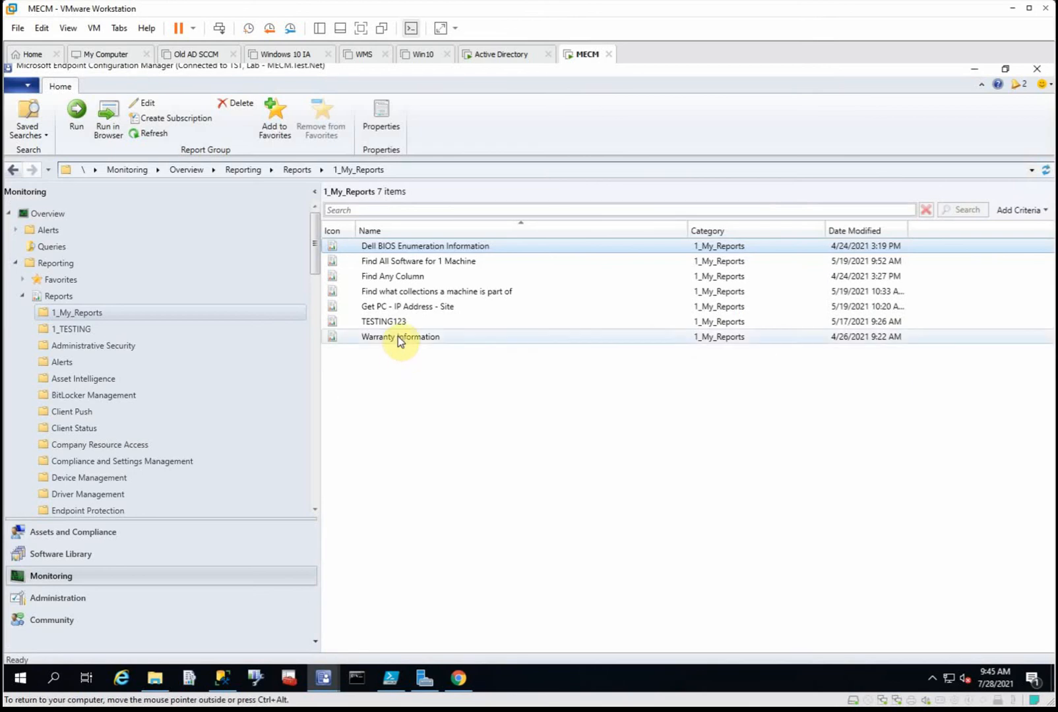
Step: Run the Warranty Information report from 1_My_Reports and maximize it to view warranty start and end dates
{"action": "double_click", "coordinate": [399, 336]}
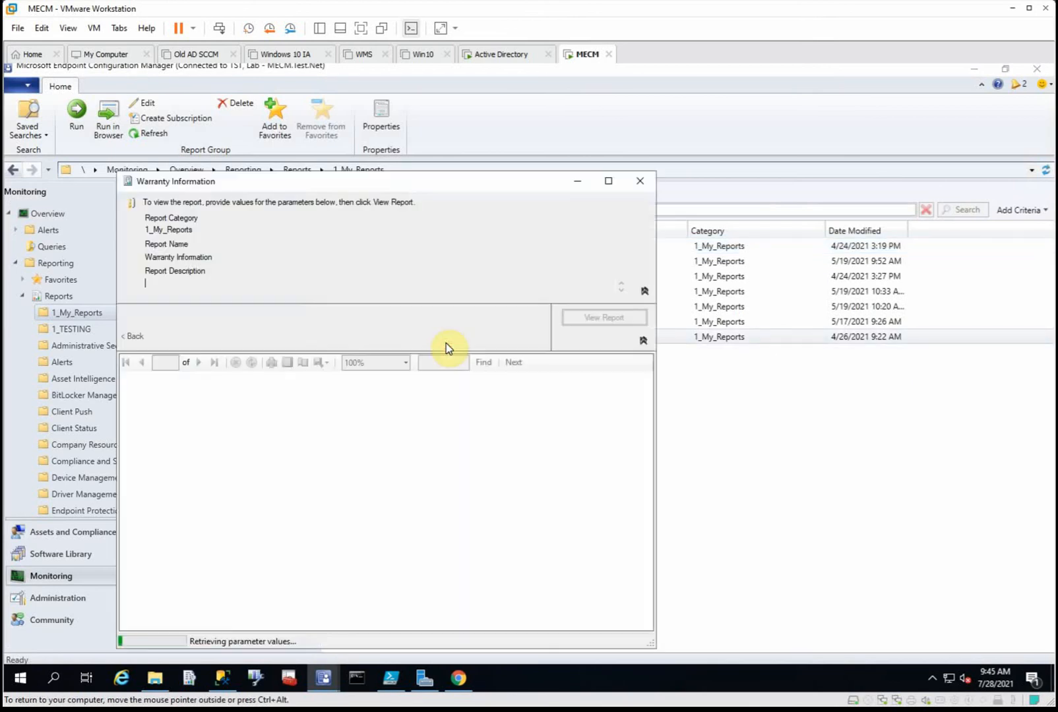
{"action": "left_click", "coordinate": [603, 317]}
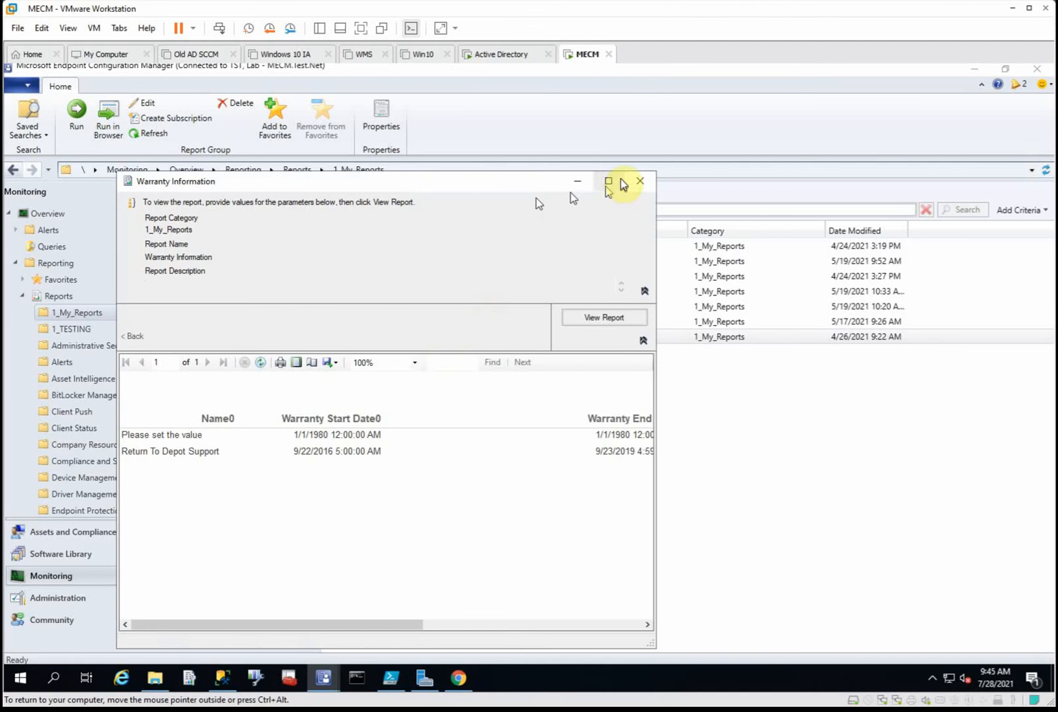
{"action": "left_click", "coordinate": [607, 181]}
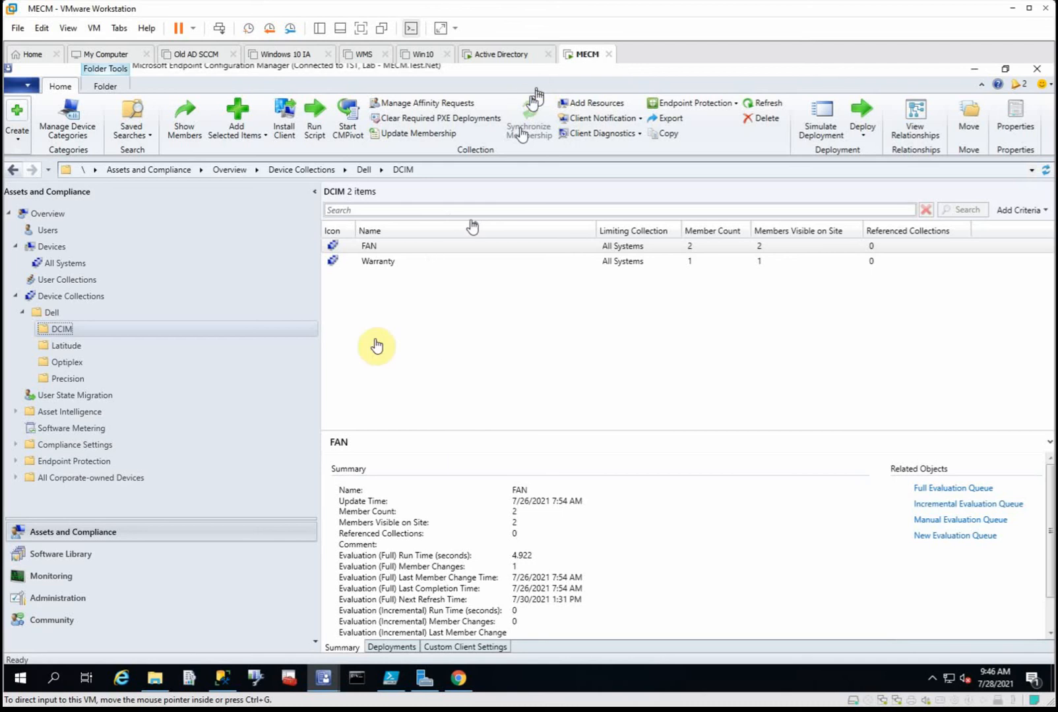
Step: Open the FAN collection's properties under Dell > DCIM and its FAN membership query rule
{"action": "left_click", "coordinate": [369, 245]}
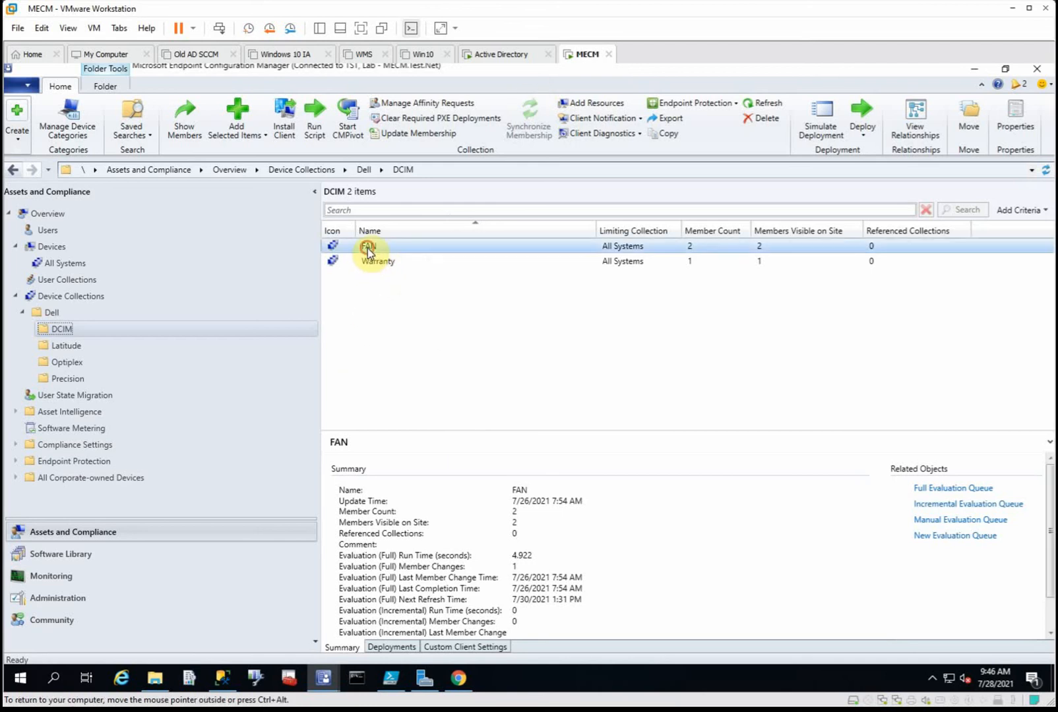
{"action": "mouse_move", "coordinate": [739, 251]}
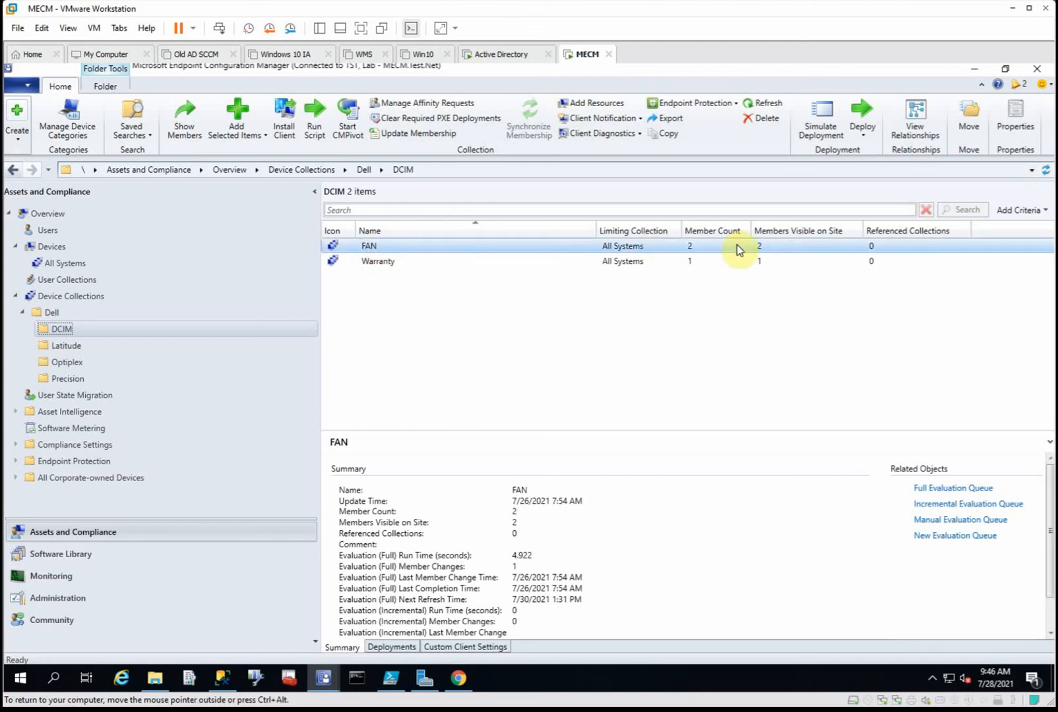
{"action": "mouse_move", "coordinate": [397, 254]}
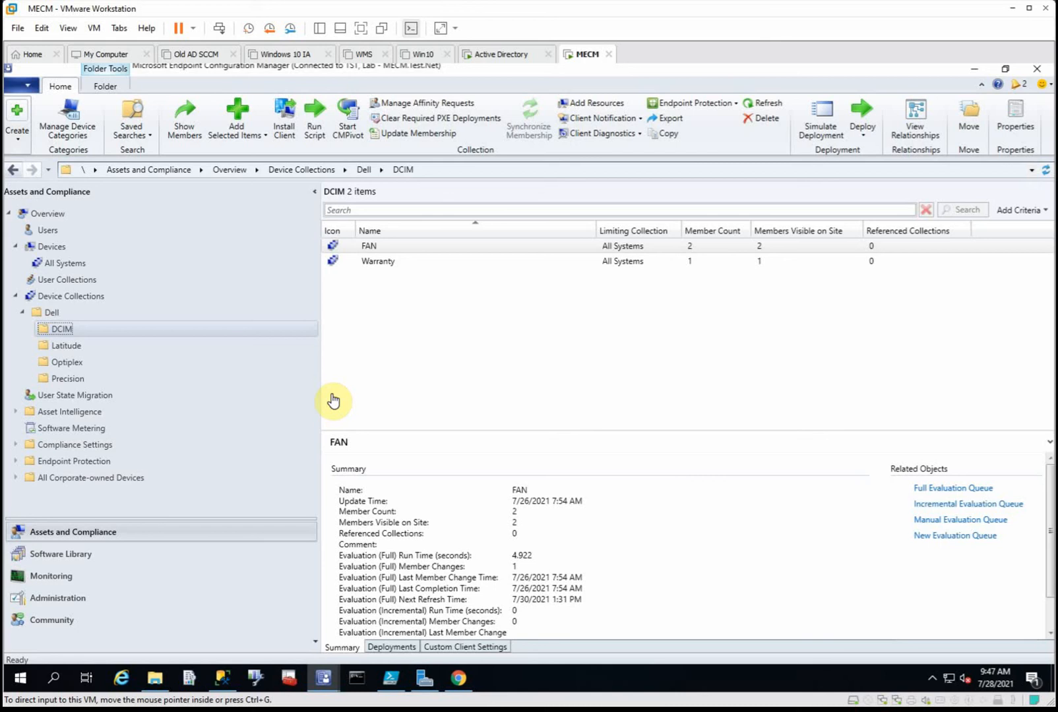
{"action": "mouse_move", "coordinate": [397, 257]}
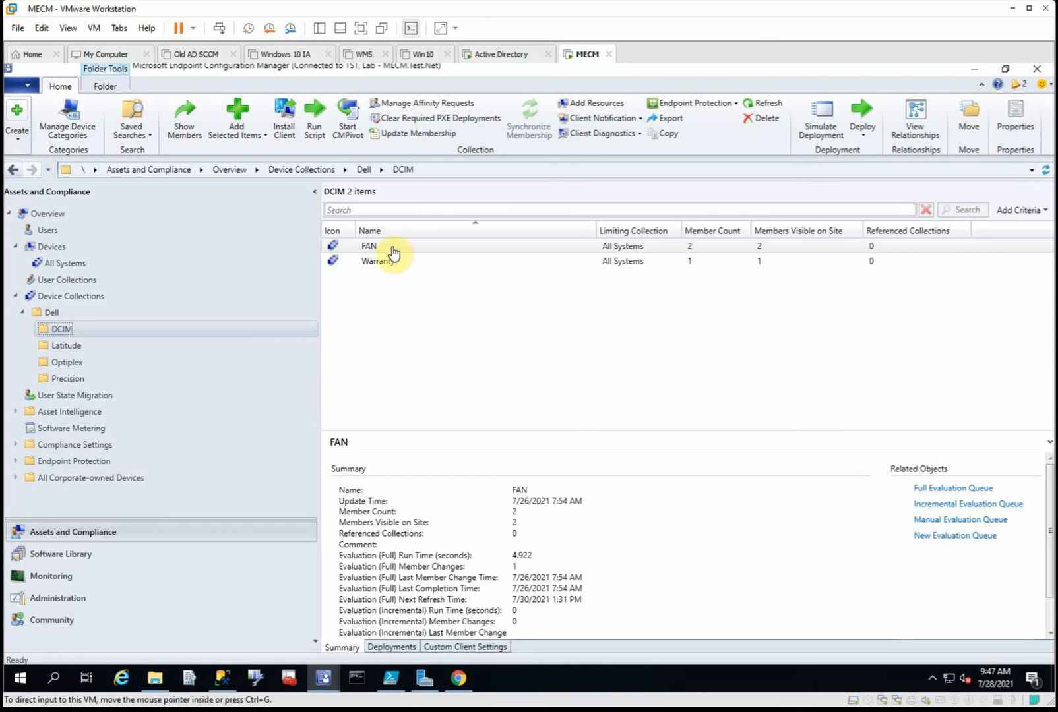
{"action": "right_click", "coordinate": [370, 245]}
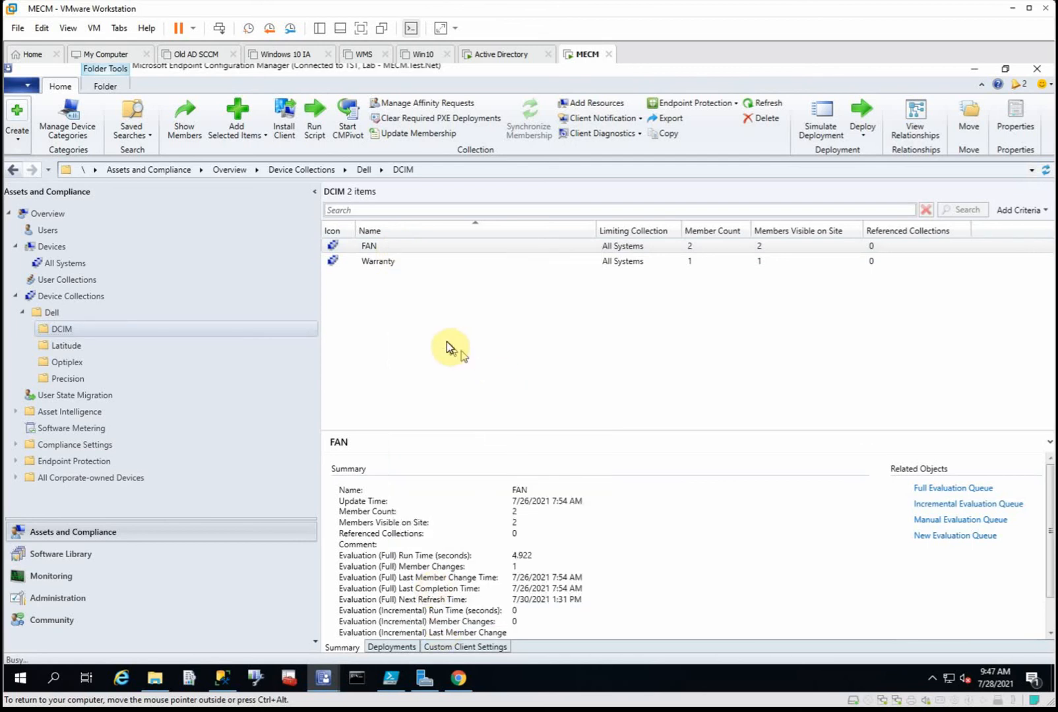
{"action": "double_click", "coordinate": [368, 245]}
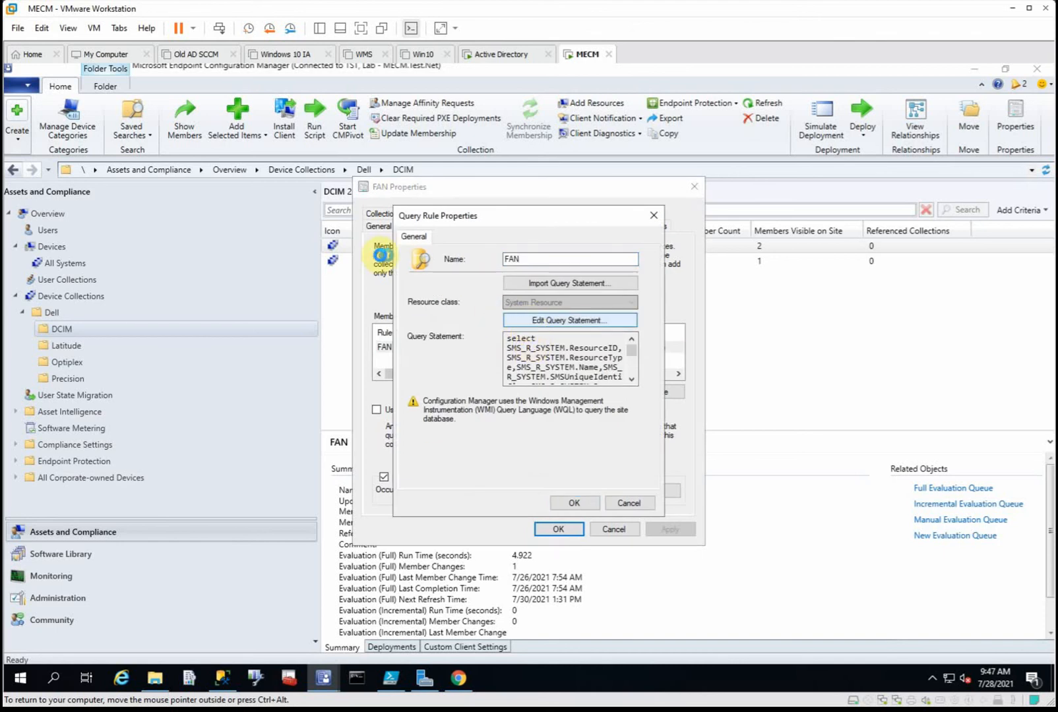
Step: Edit the query statement and browse the DCIM attribute classes behind the DCIM Fan HealthState equal to 25 criterion
{"action": "left_click", "coordinate": [569, 320]}
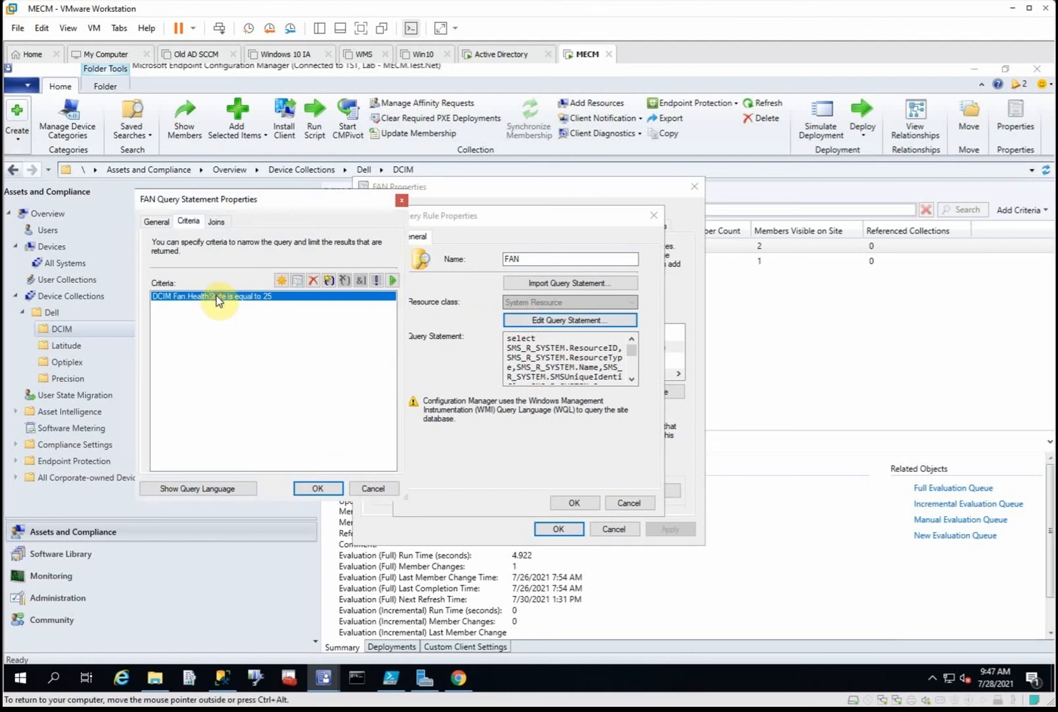
{"action": "double_click", "coordinate": [211, 295]}
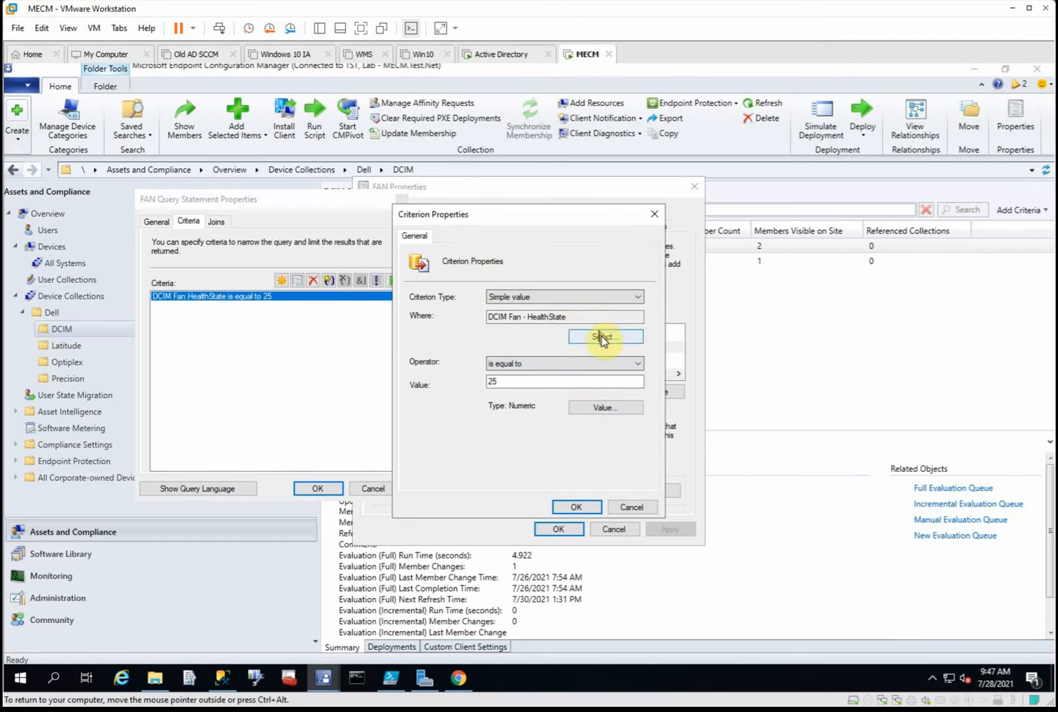
{"action": "left_click", "coordinate": [604, 337]}
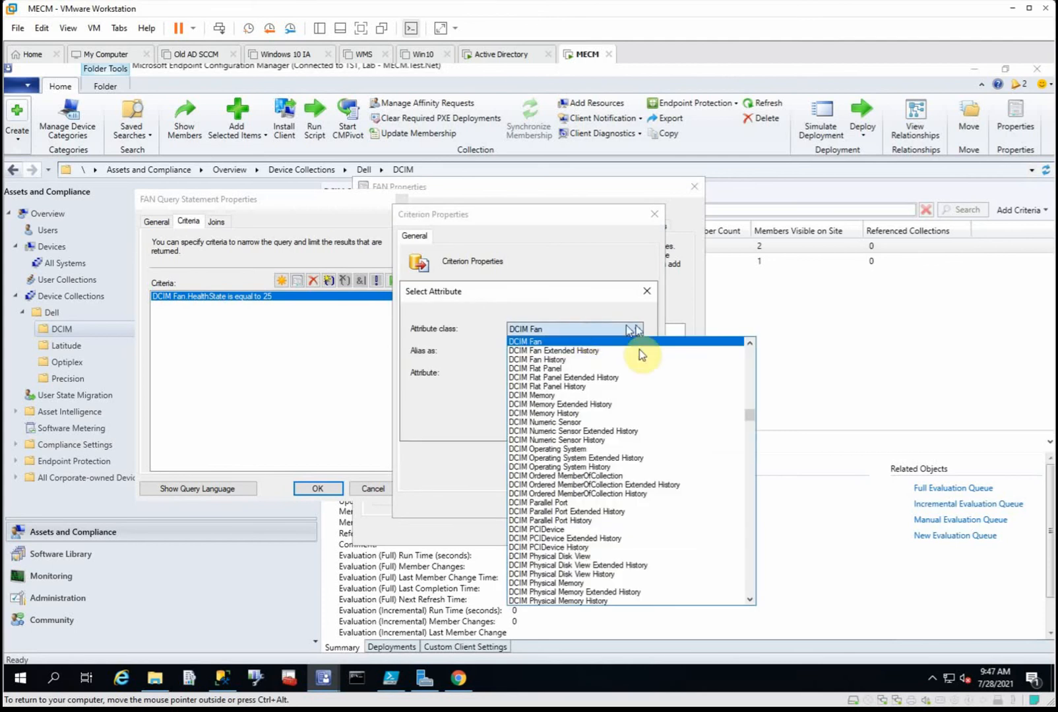
{"action": "mouse_move", "coordinate": [603, 360]}
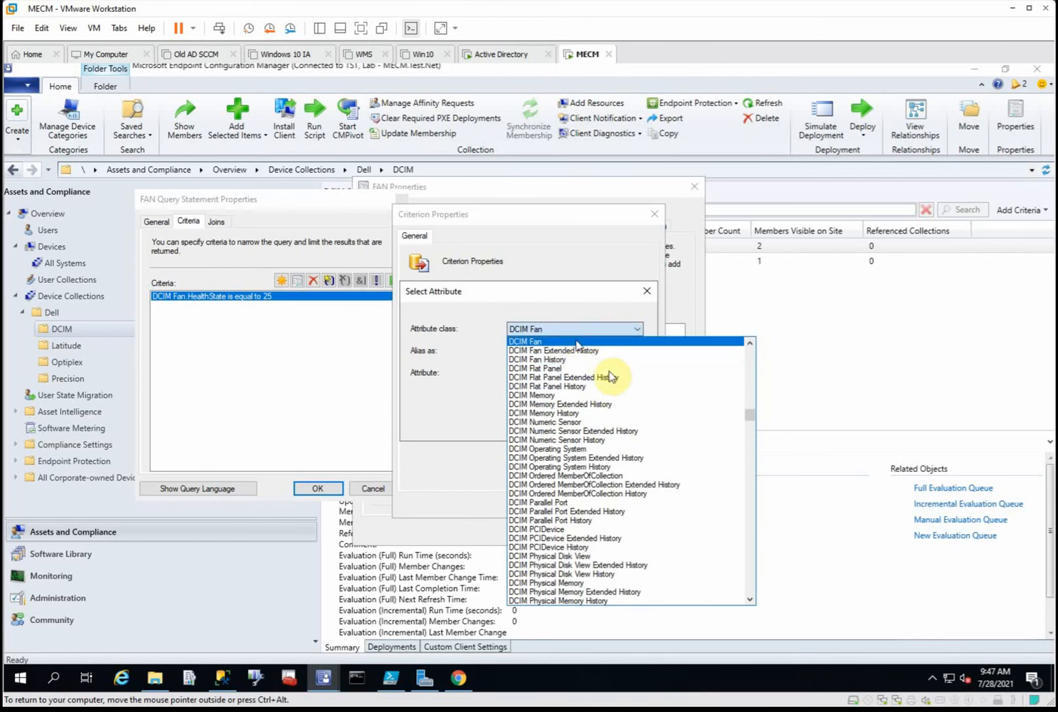
{"action": "scroll", "scroll_direction": "down", "scroll_amount": 3}
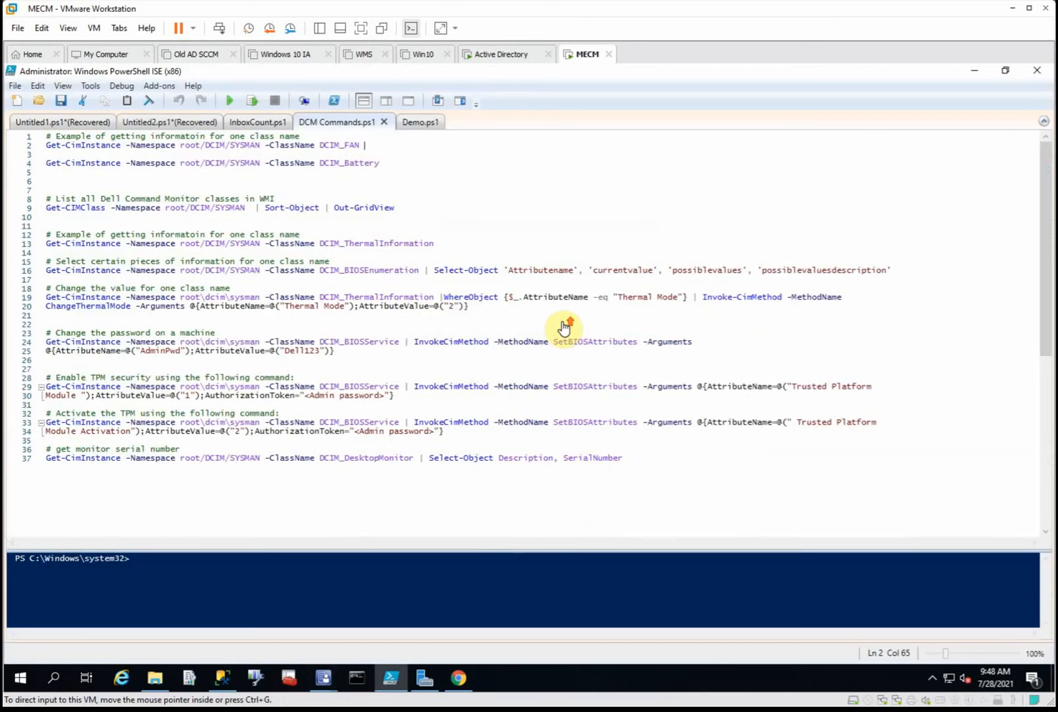
{"action": "mouse_move", "coordinate": [564, 327]}
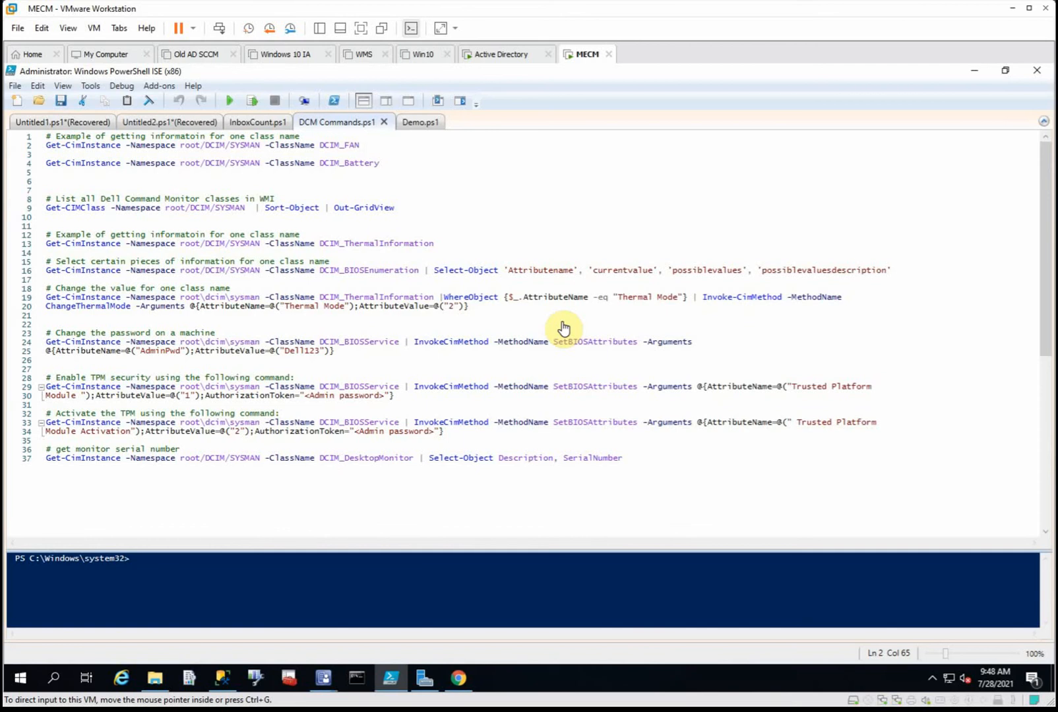
{"action": "mouse_move", "coordinate": [659, 461]}
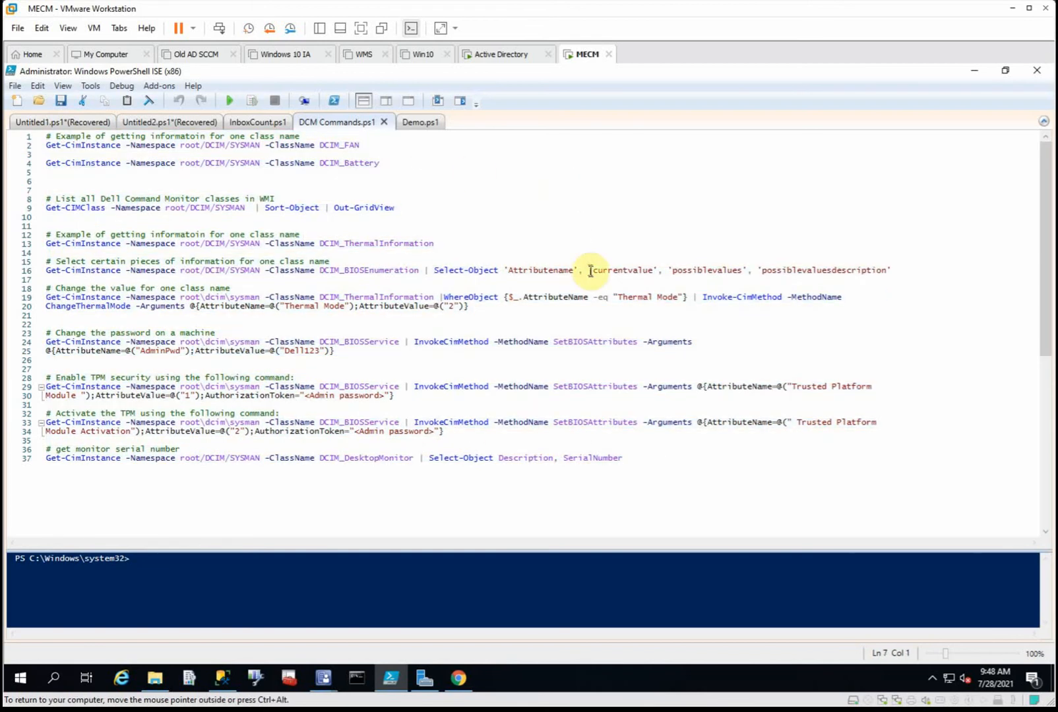
{"action": "left_click", "coordinate": [46, 190]}
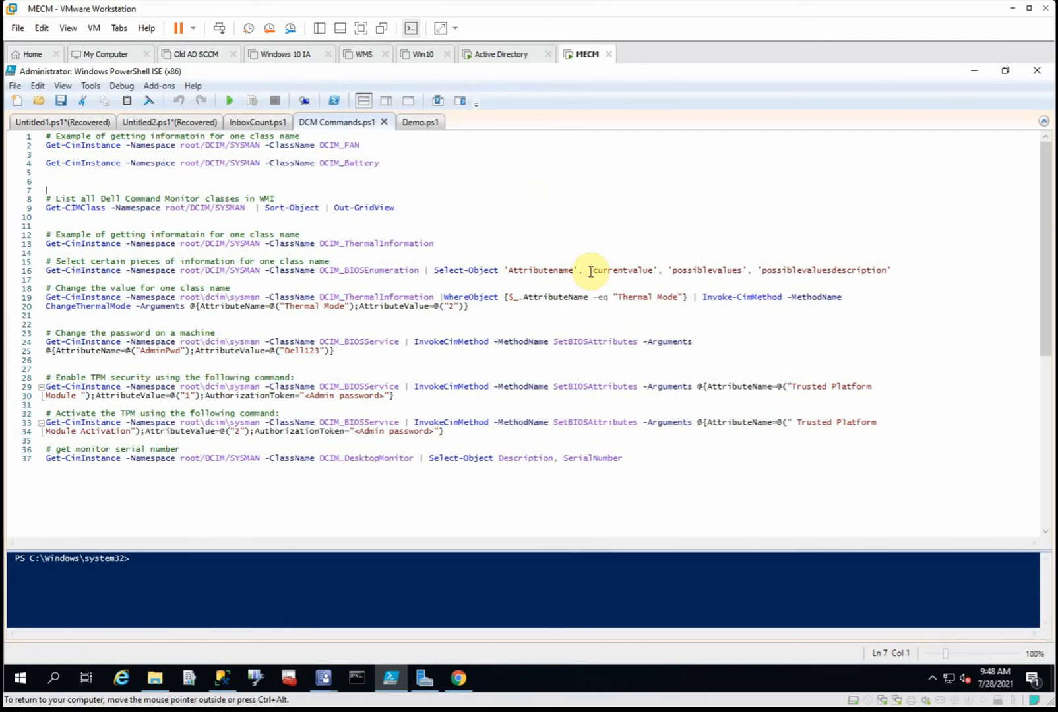
{"action": "mouse_move", "coordinate": [412, 360]}
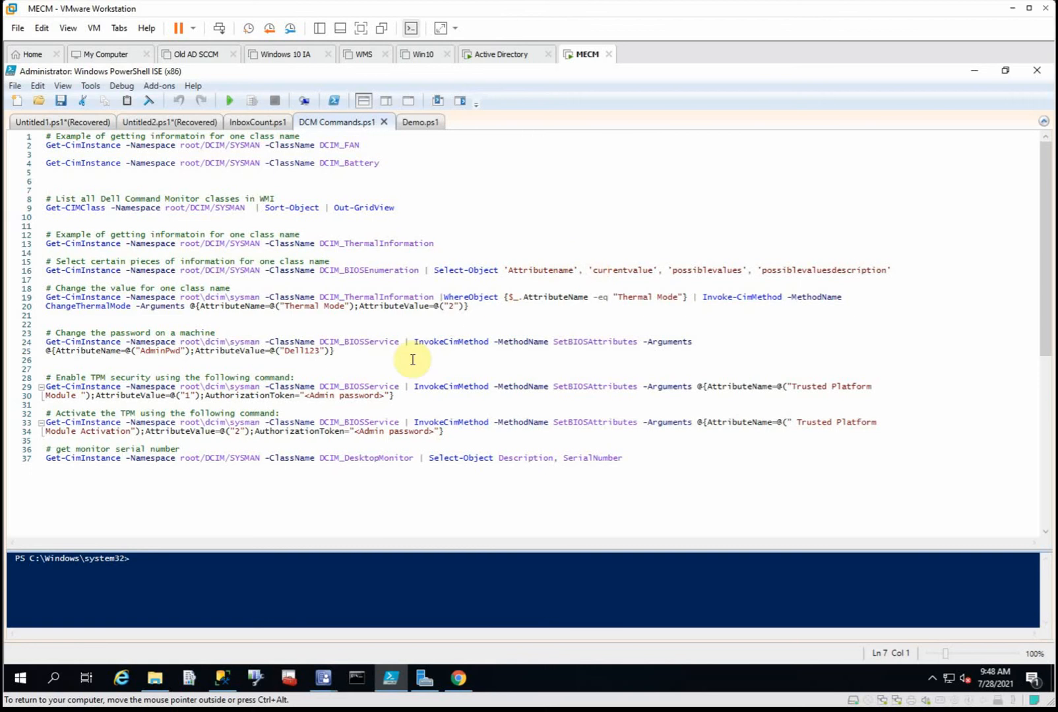
{"action": "mouse_move", "coordinate": [376, 151]}
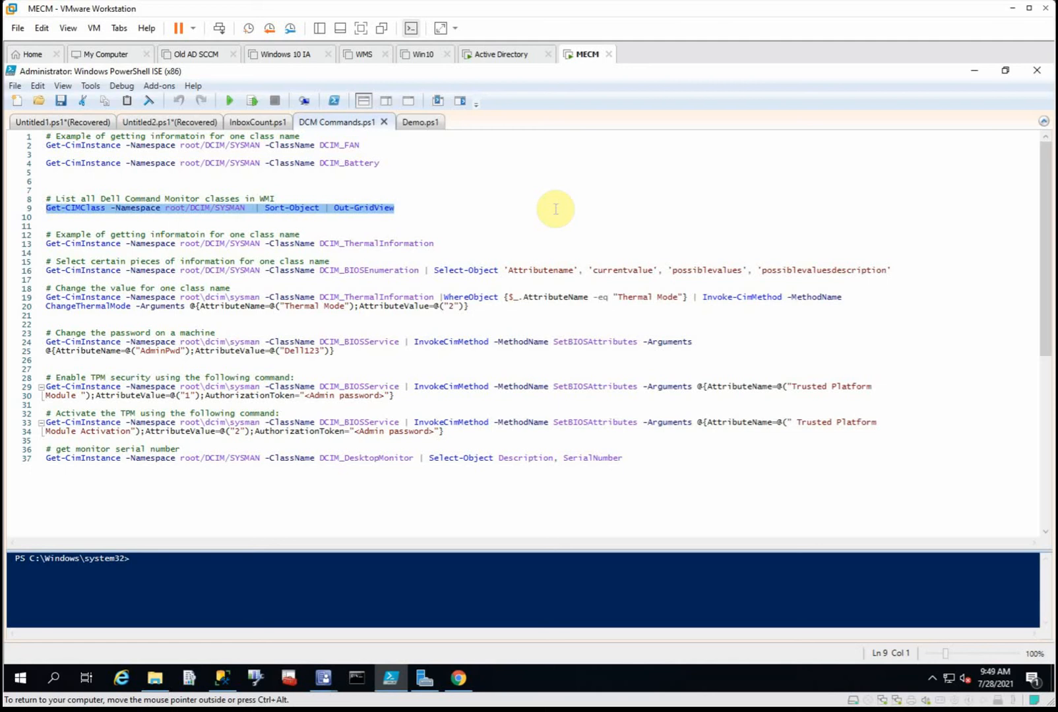
{"action": "left_click", "coordinate": [286, 458]}
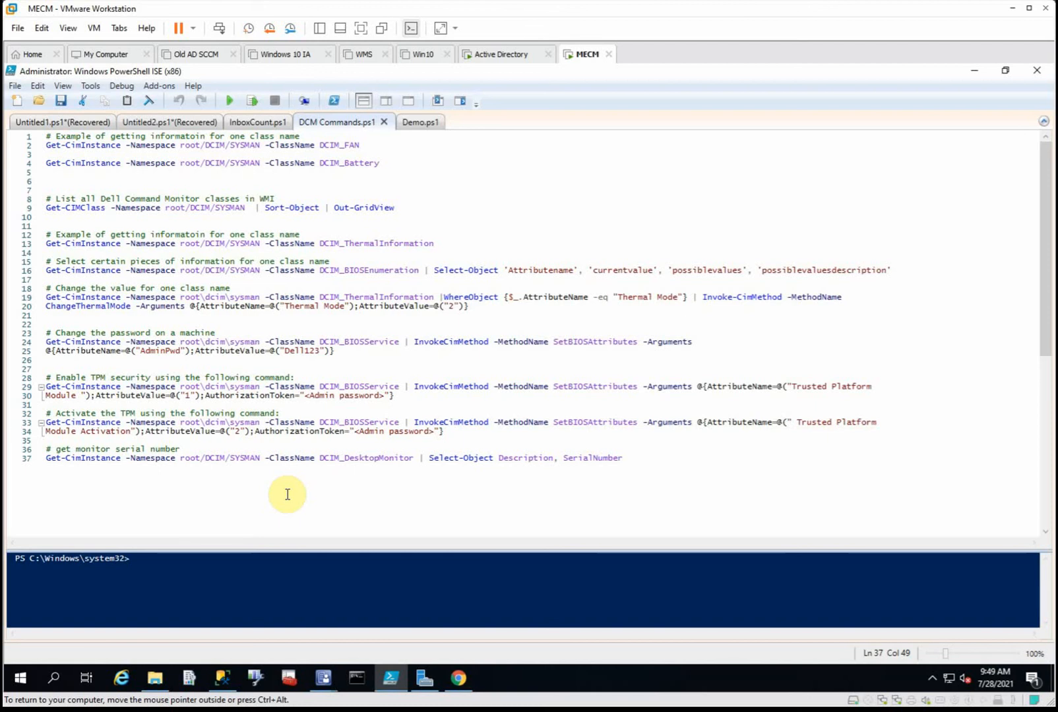
{"action": "mouse_move", "coordinate": [973, 77]}
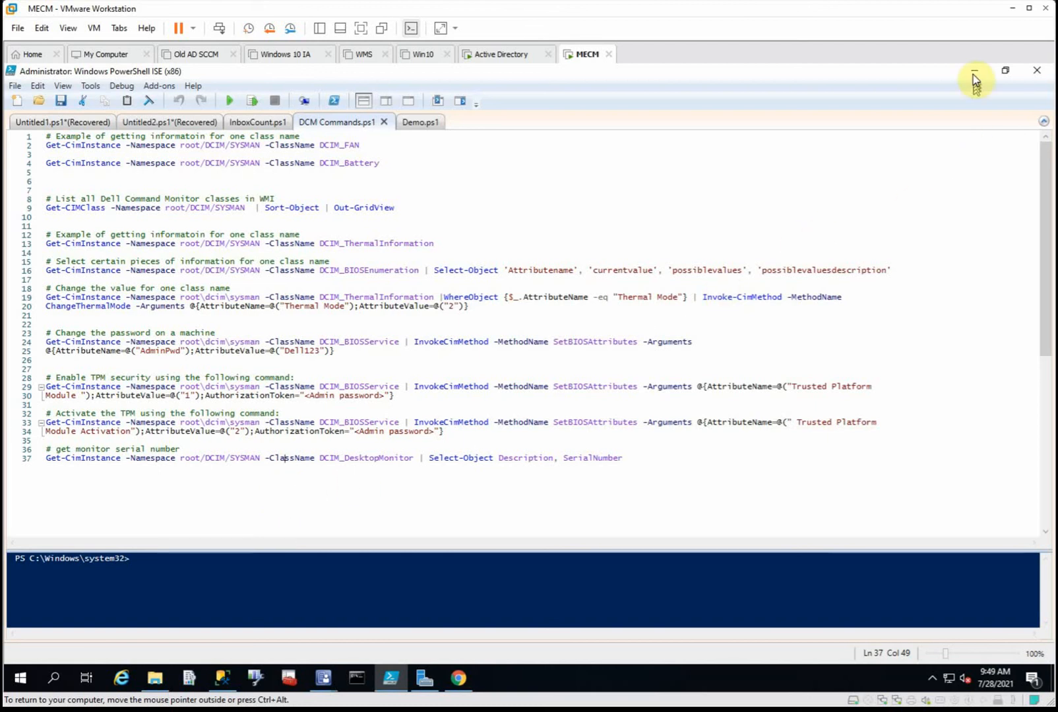
Step: Minimize PowerShell ISE to show Device Collections > Dell > DCIM with FAN and Warranty
{"action": "left_click", "coordinate": [976, 70]}
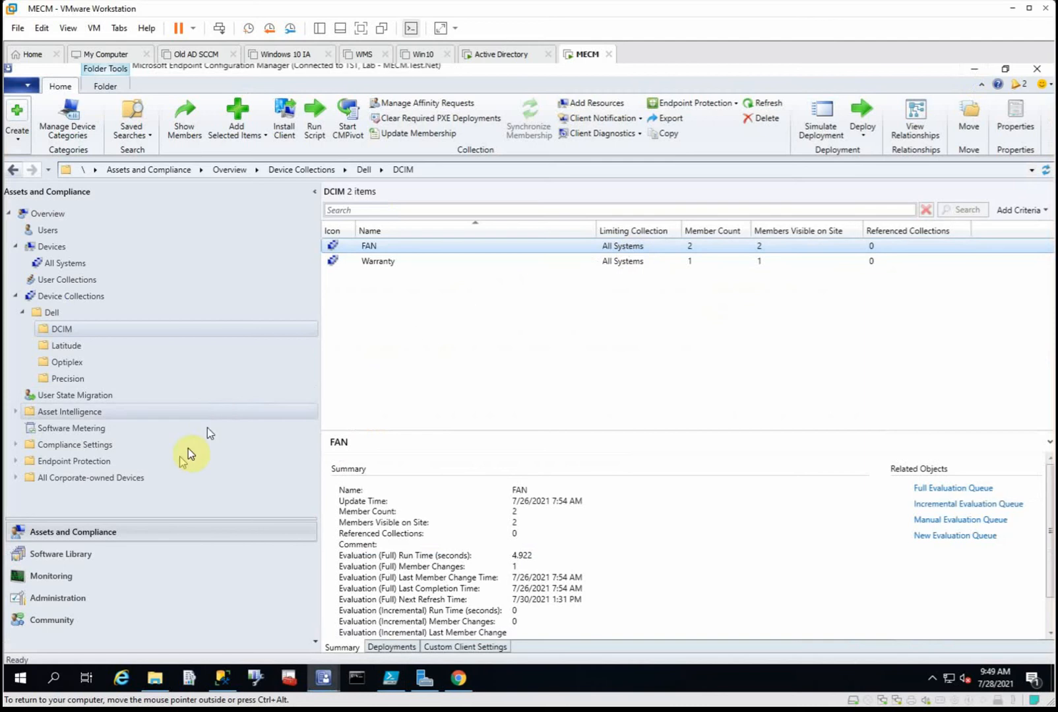
{"action": "mouse_move", "coordinate": [396, 328]}
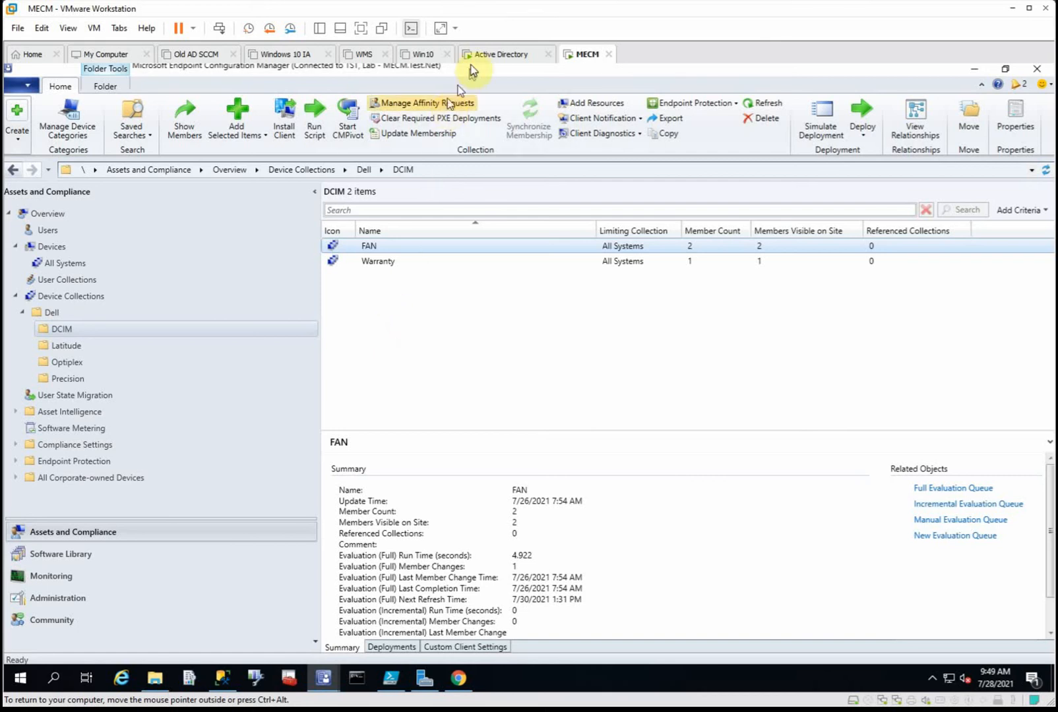
{"action": "mouse_move", "coordinate": [193, 223]}
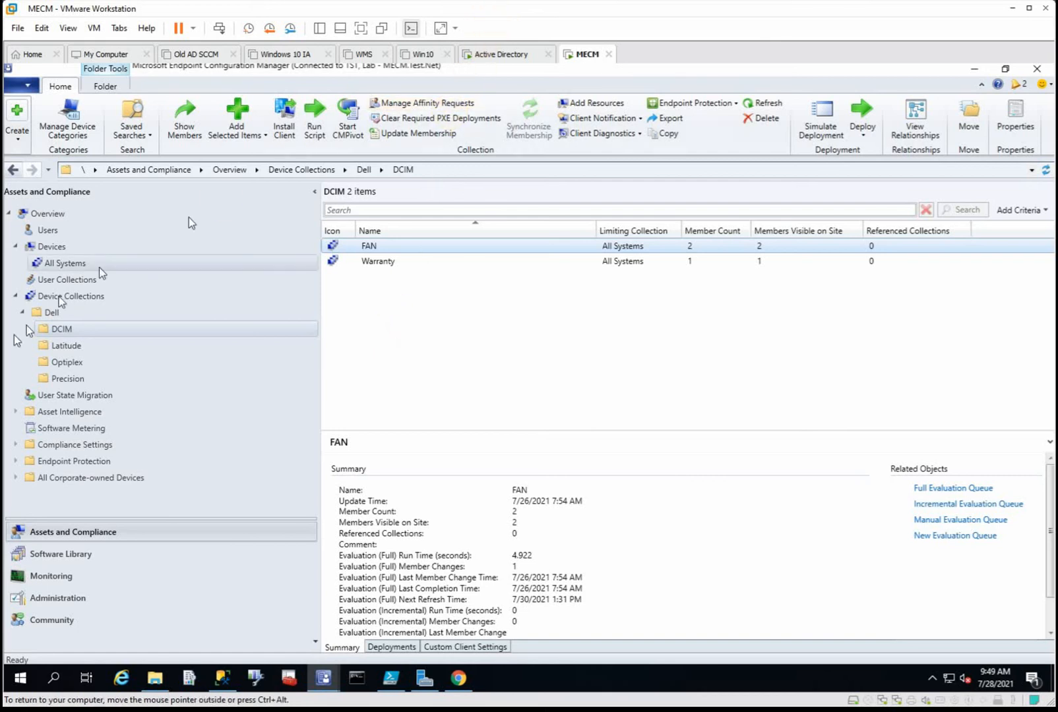